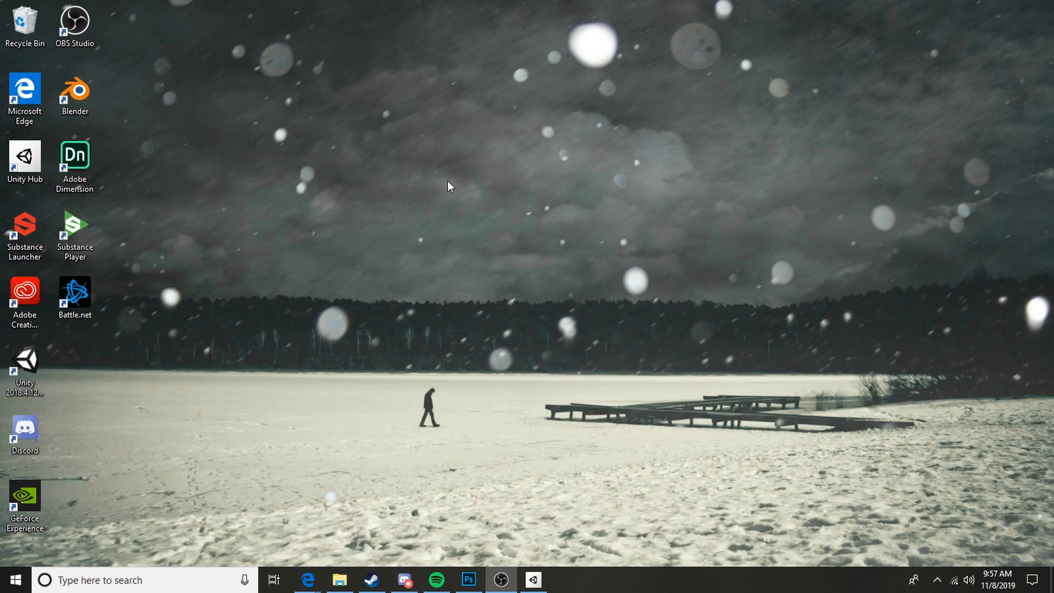
mouse_move(449, 188)
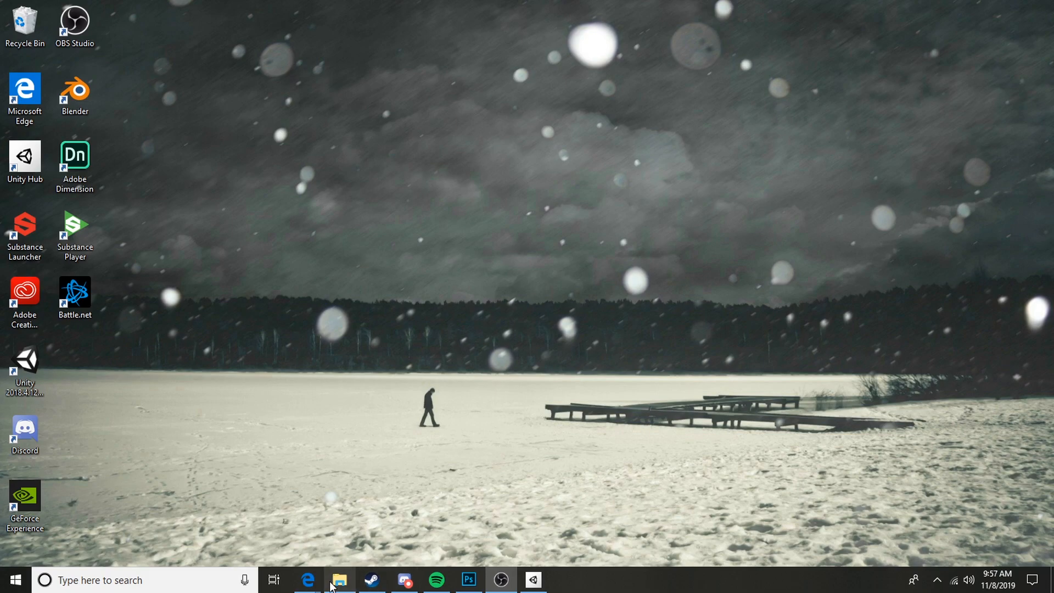
Select both archives, SDT - MapCreator v1_0 and SDT - Preset SXL Project v1_0, in File Explorer.
left_click(338, 580)
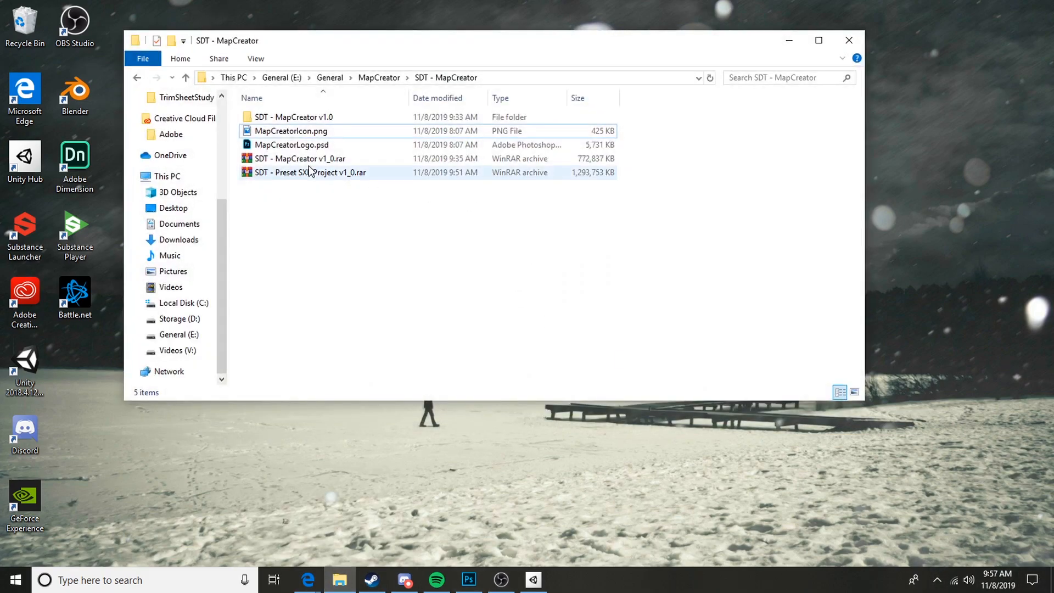
left_click(300, 158)
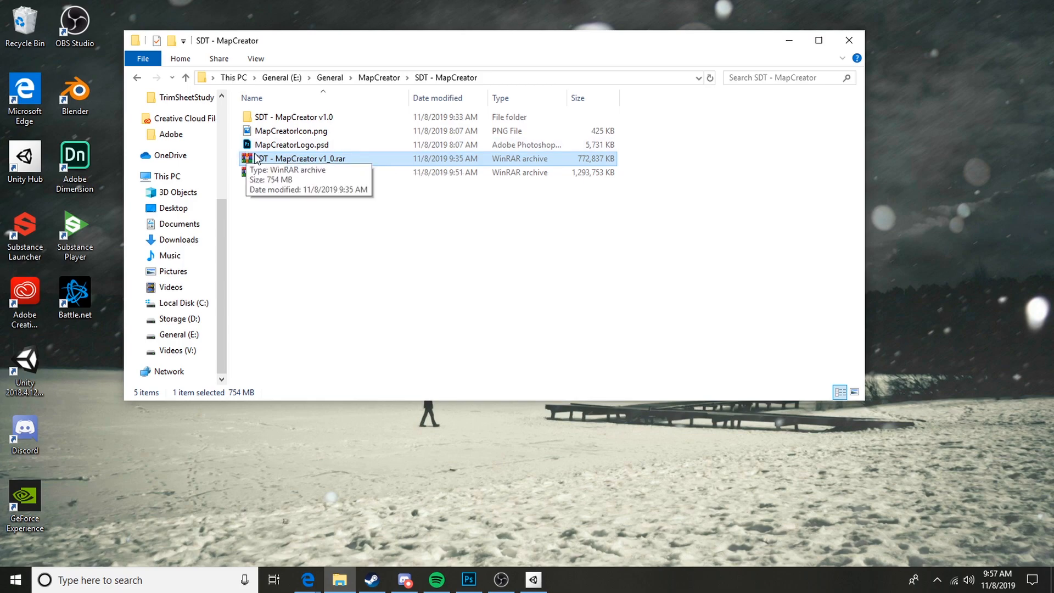
left_click(319, 172)
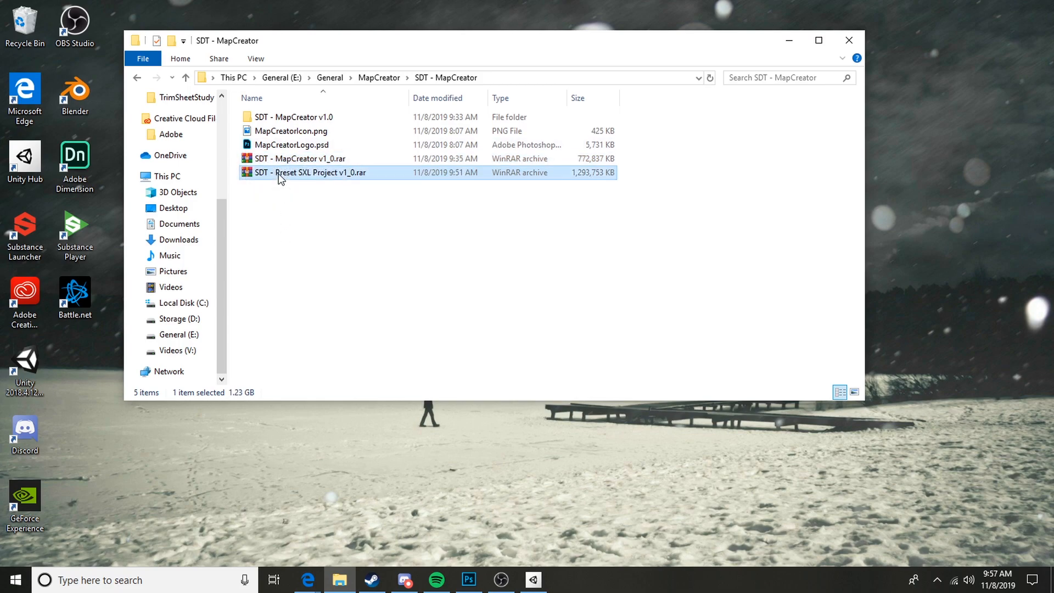
mouse_move(252, 172)
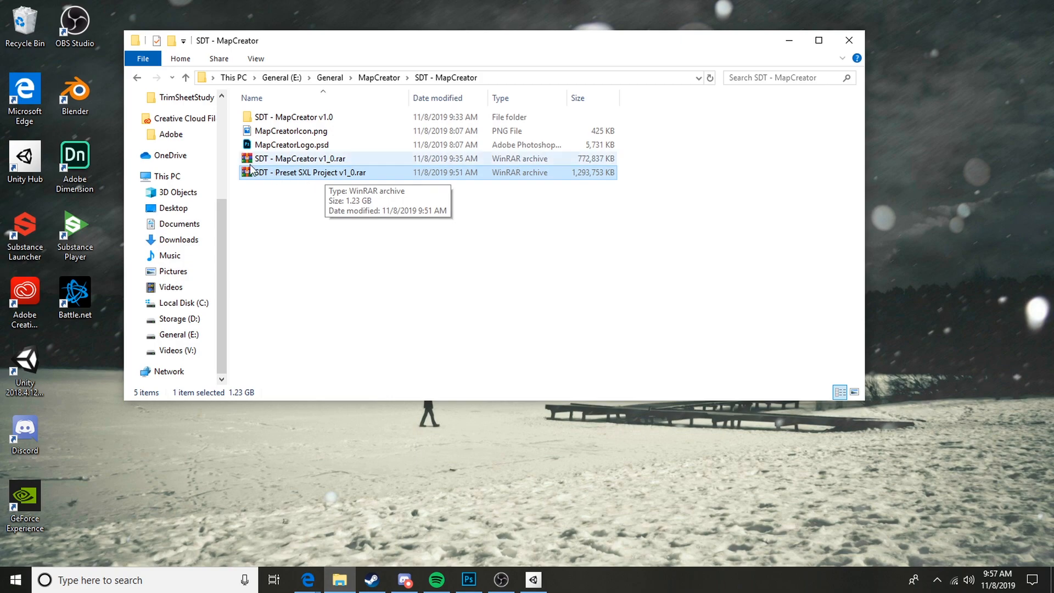
mouse_move(395, 250)
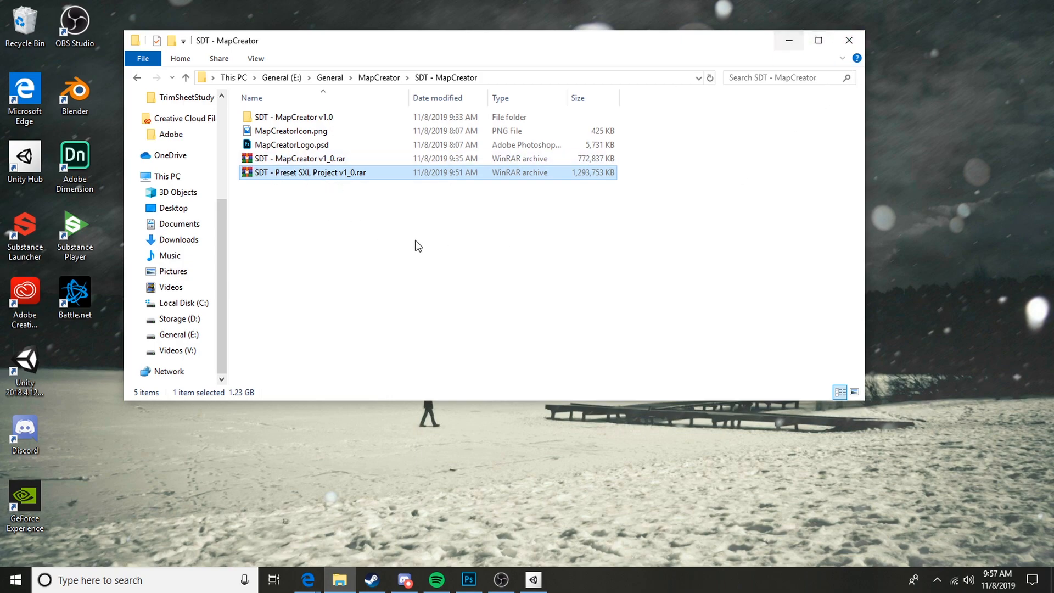
left_click(302, 158)
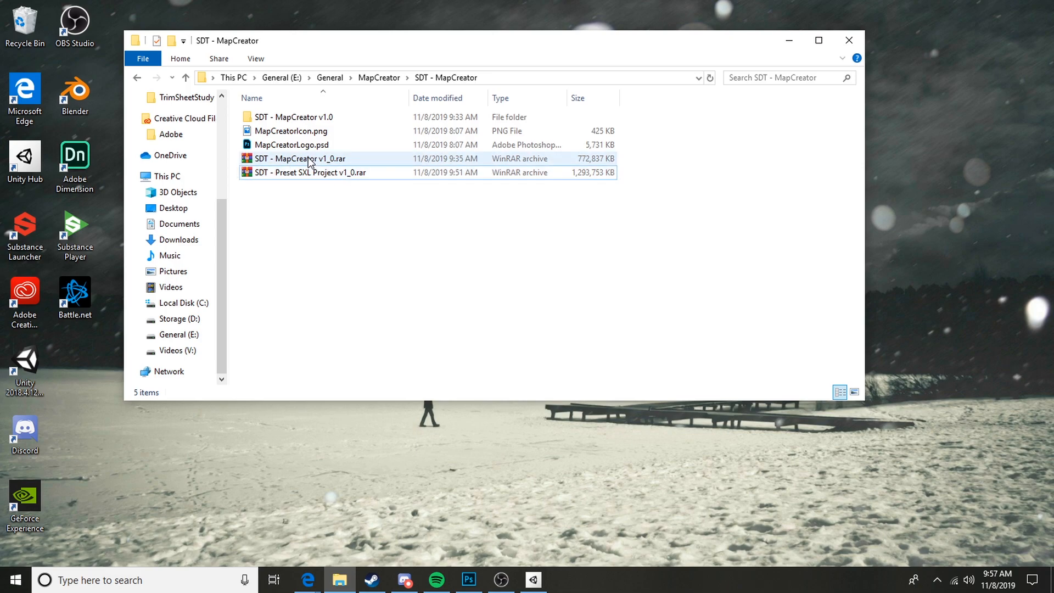
left_click(308, 171)
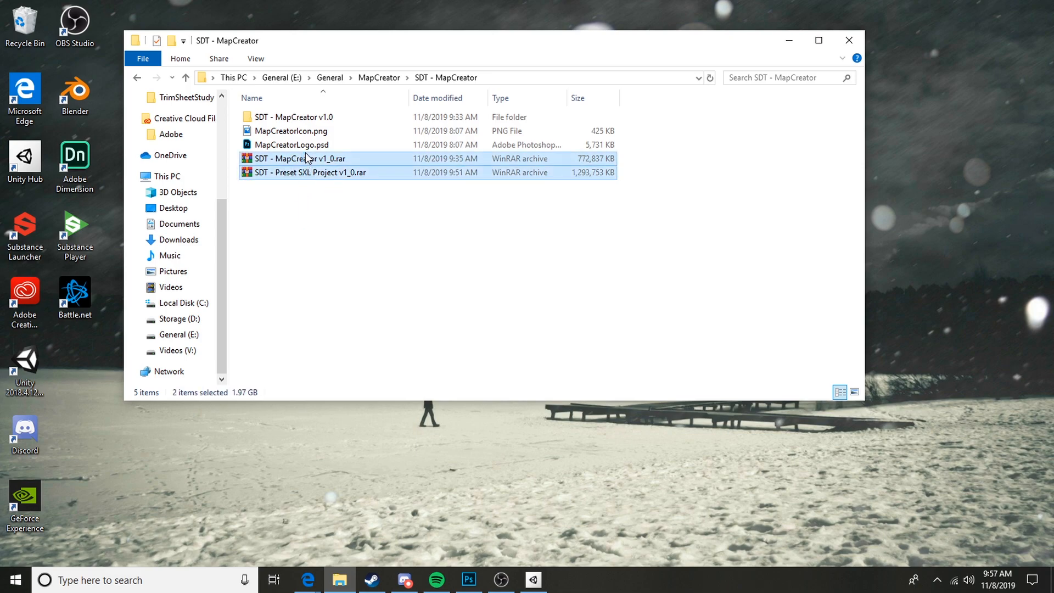
Extract each RAR archive into its own folder and select the extracted MapCreator folder.
right_click(300, 158)
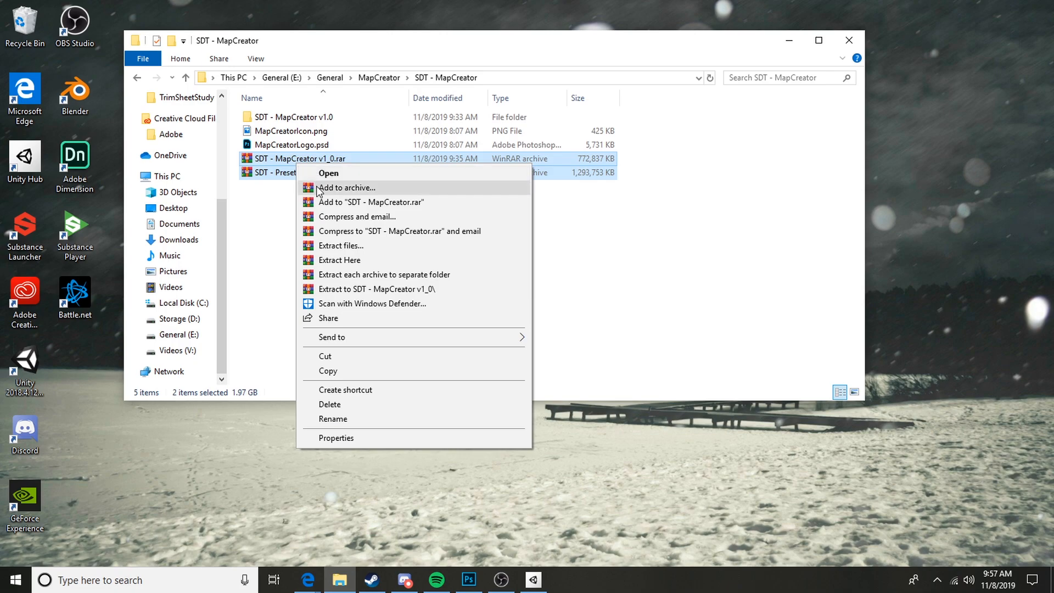
mouse_move(359, 281)
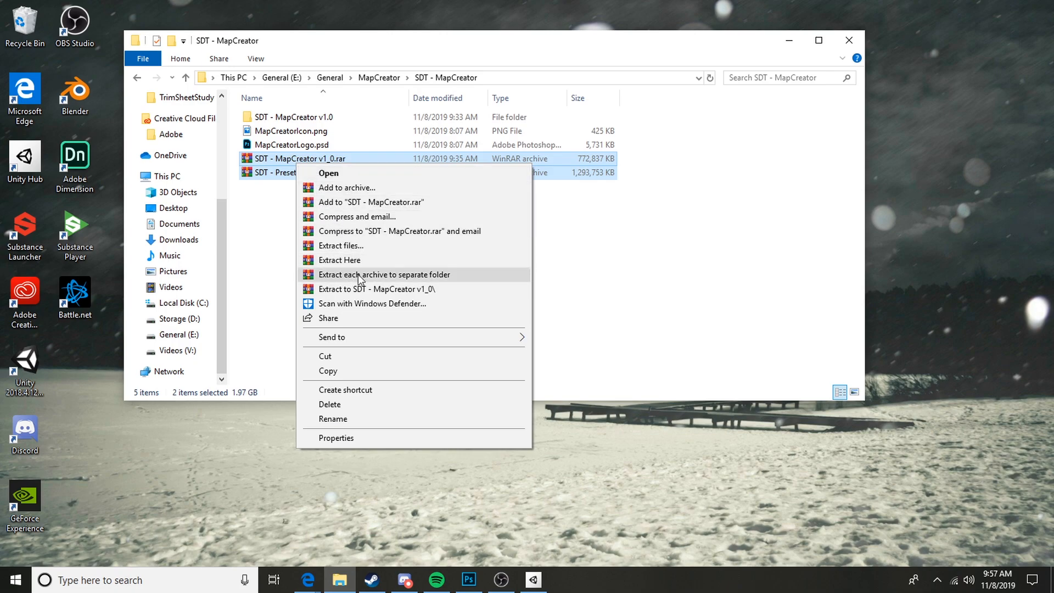
left_click(384, 274)
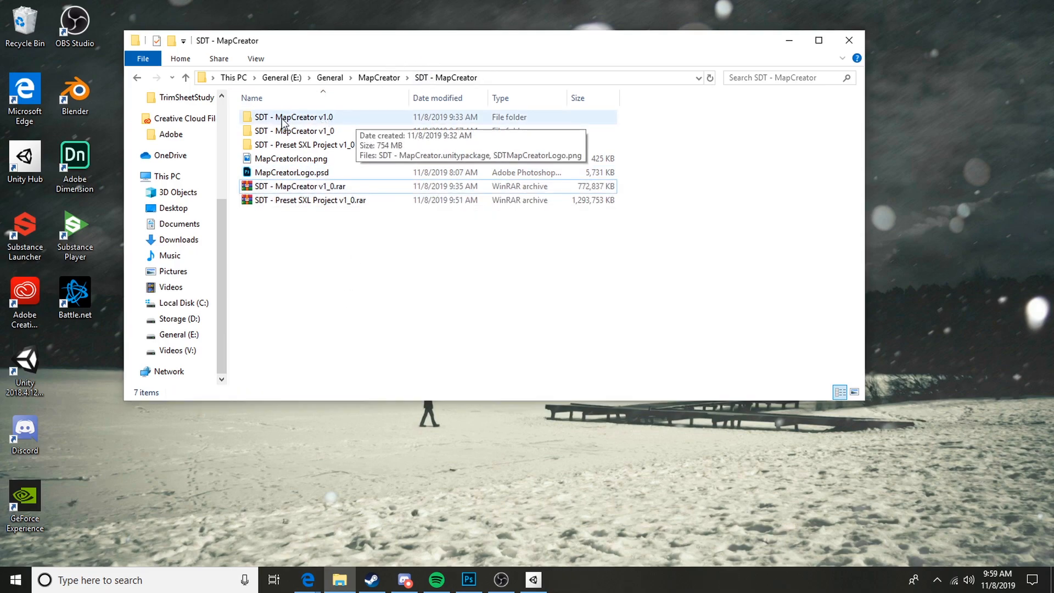
left_click(294, 130)
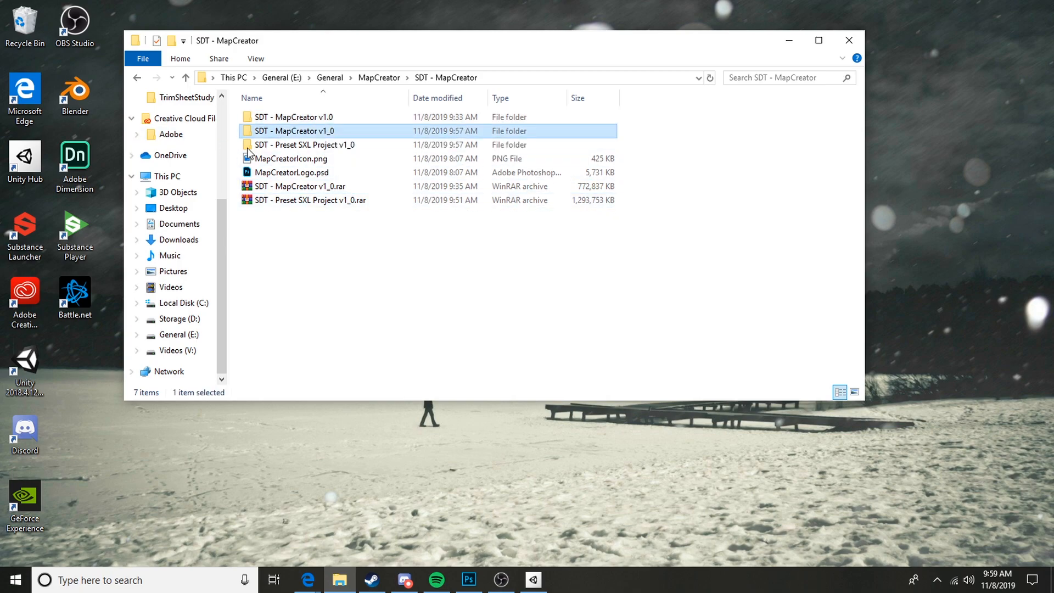
left_click(305, 144)
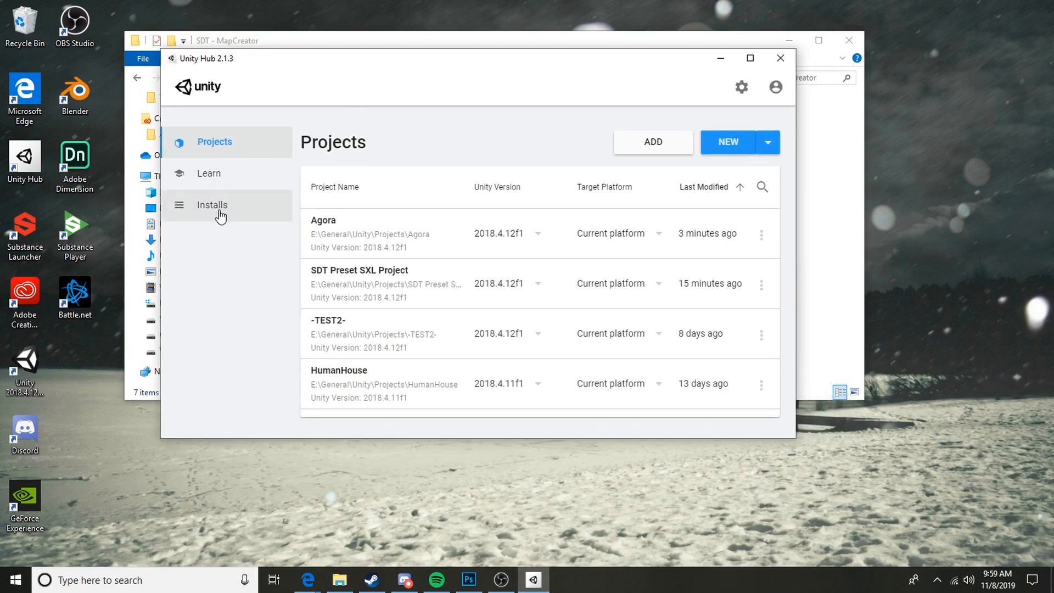
left_click(212, 204)
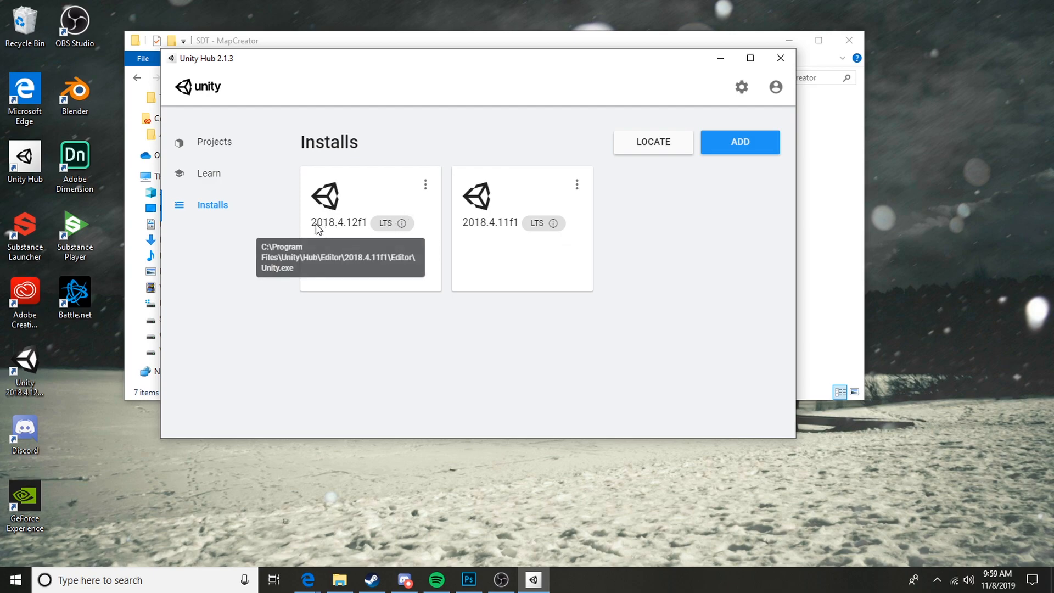
mouse_move(361, 233)
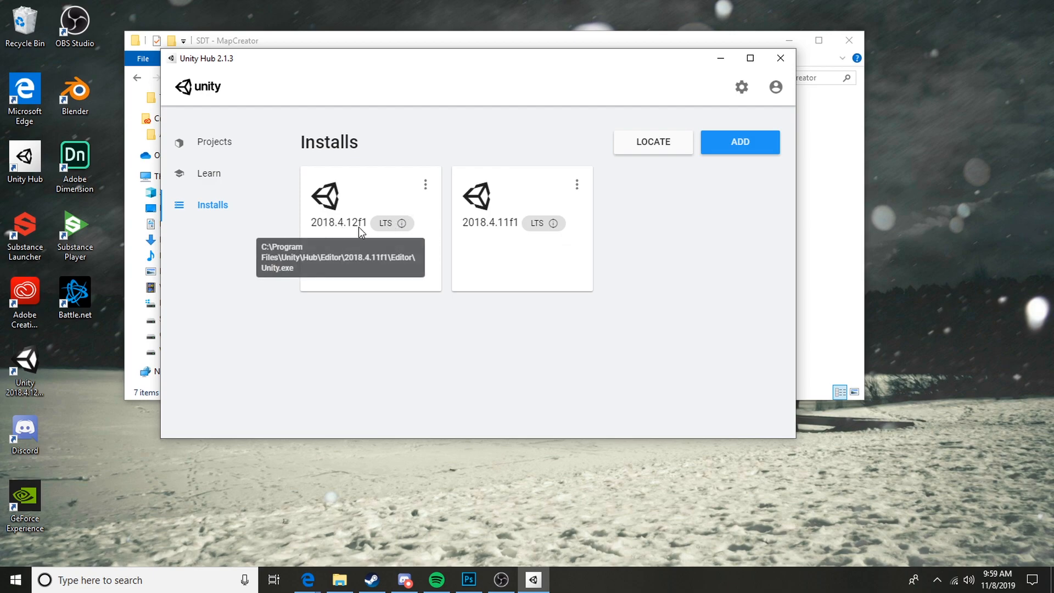
mouse_move(554, 222)
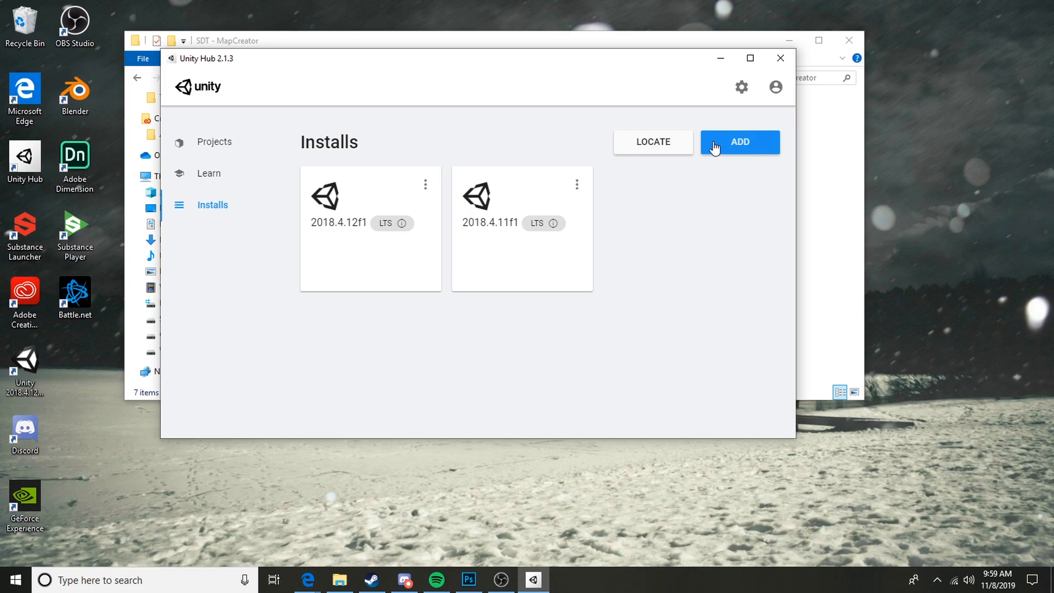
mouse_move(746, 151)
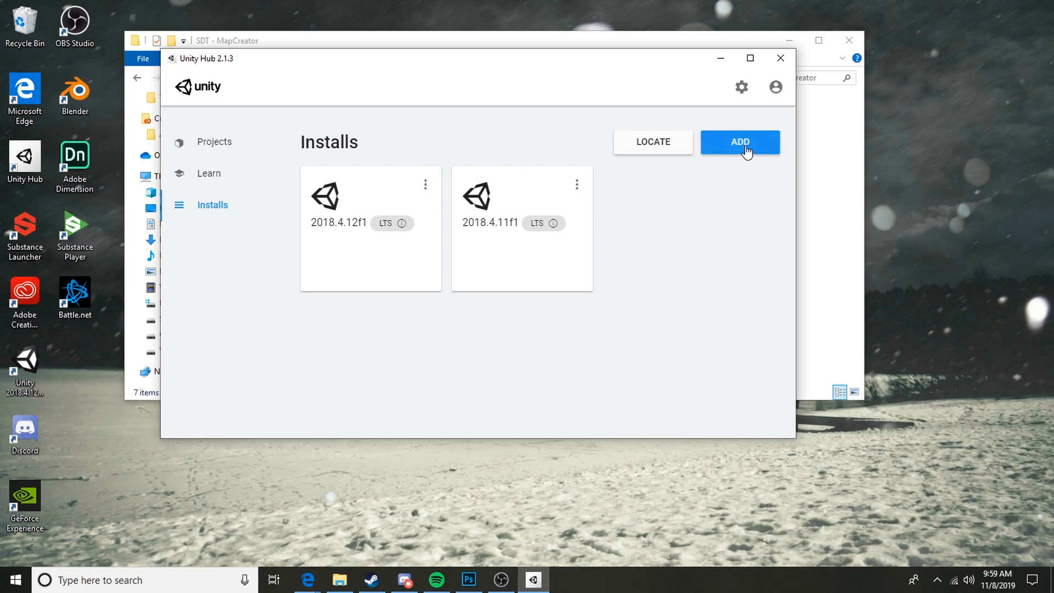
left_click(739, 141)
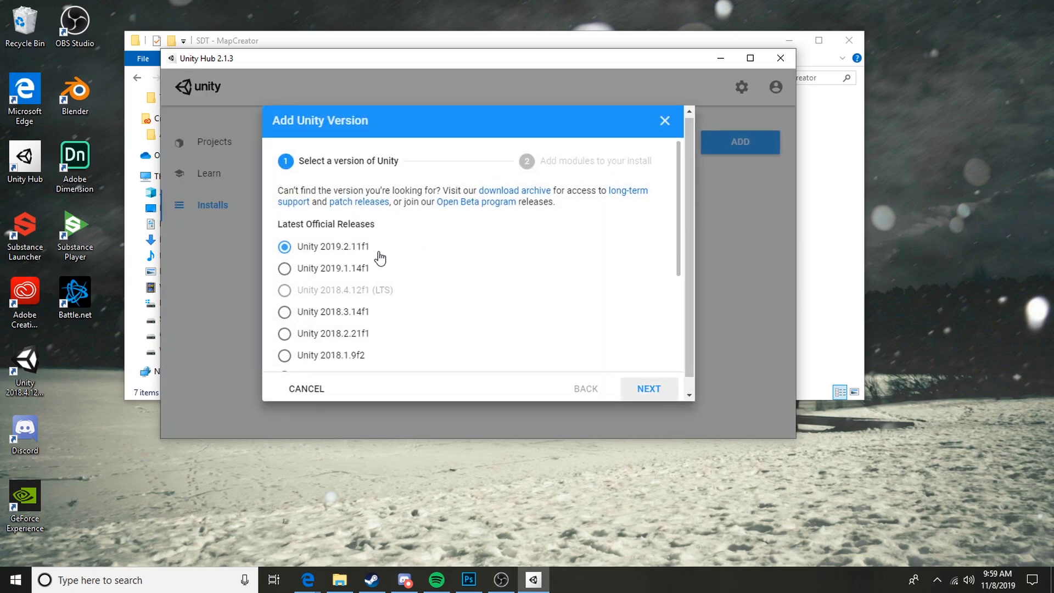
scroll("down", 3)
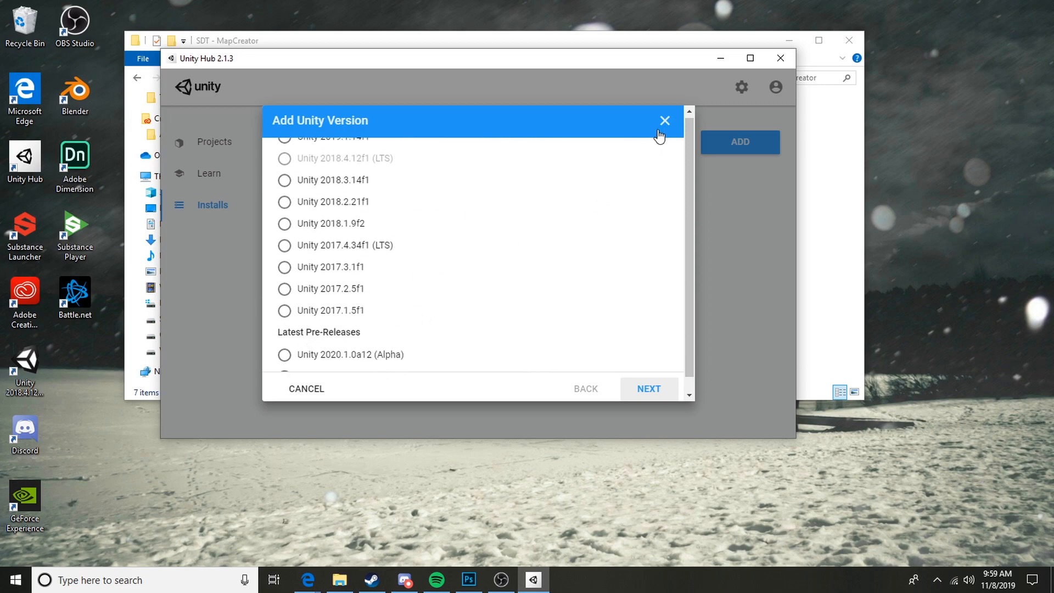
left_click(664, 121)
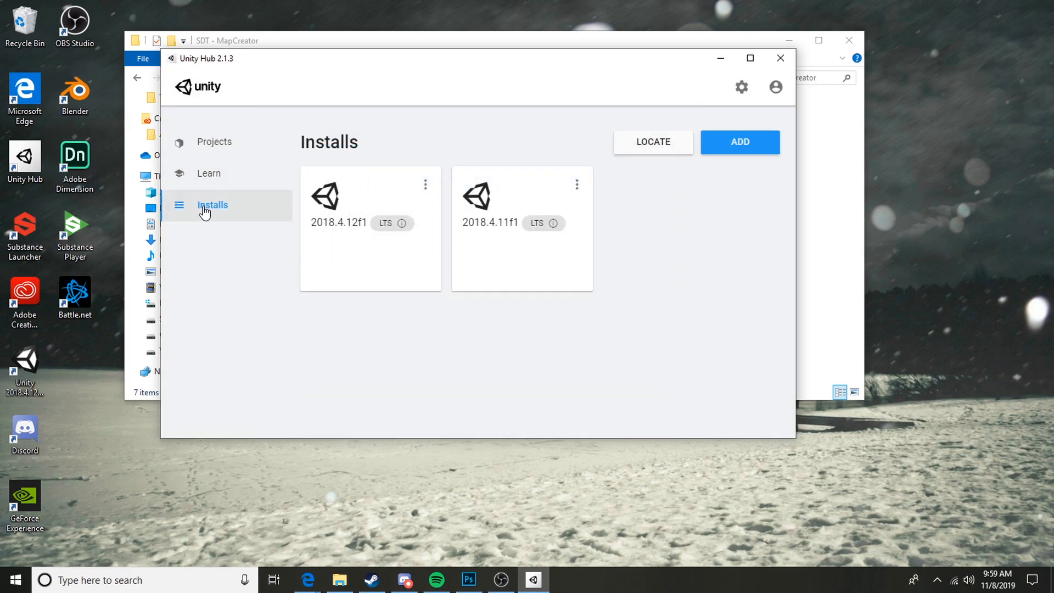
mouse_move(631, 214)
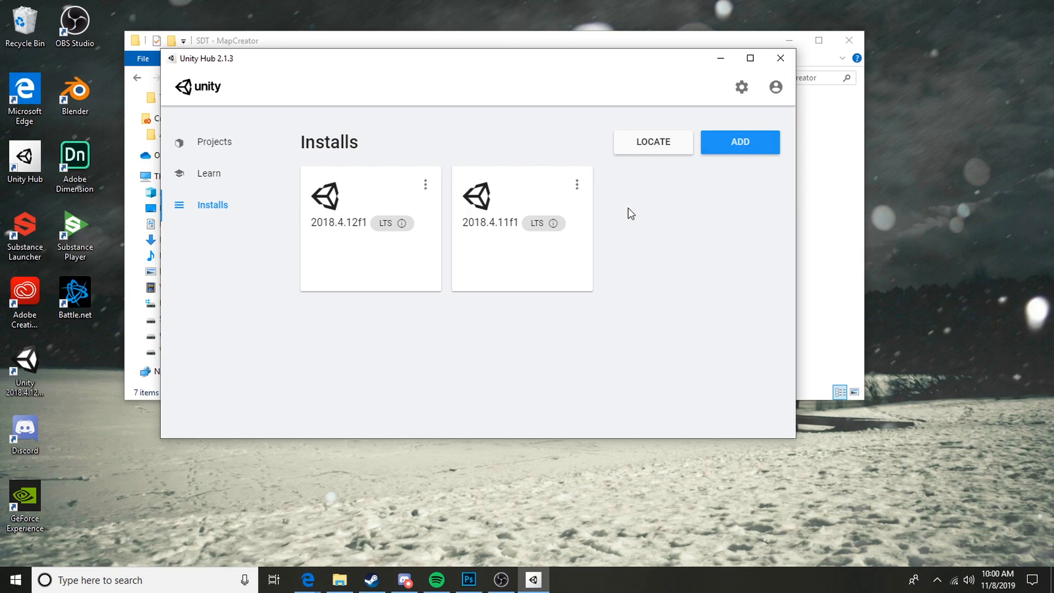
left_click(214, 141)
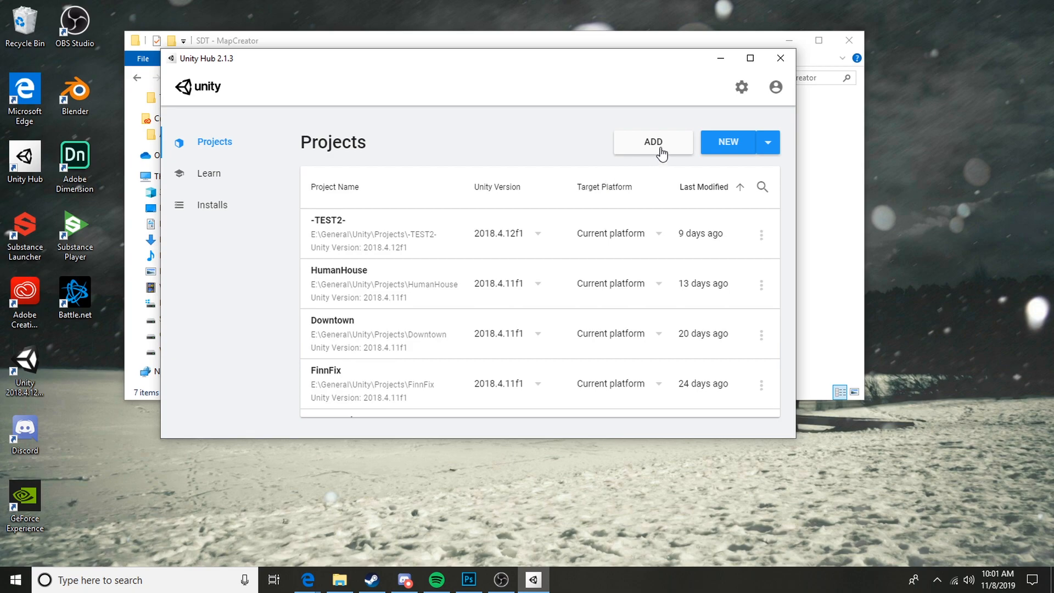
Add the SDT Preset SXL Project folder to Unity Hub and launch it in 2018.4.12f1.
left_click(652, 141)
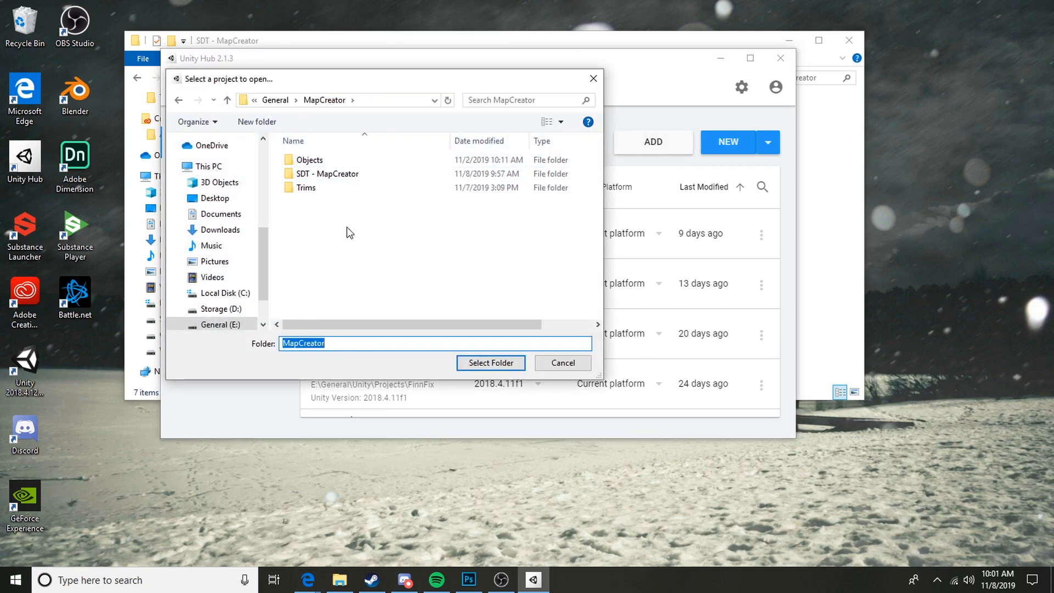
double_click(329, 173)
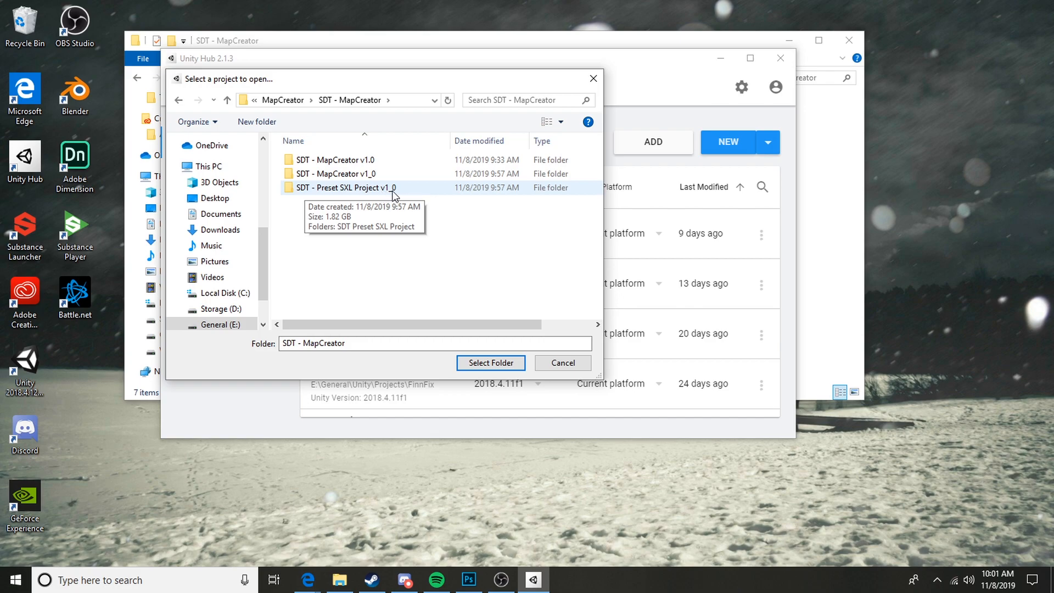
mouse_move(354, 194)
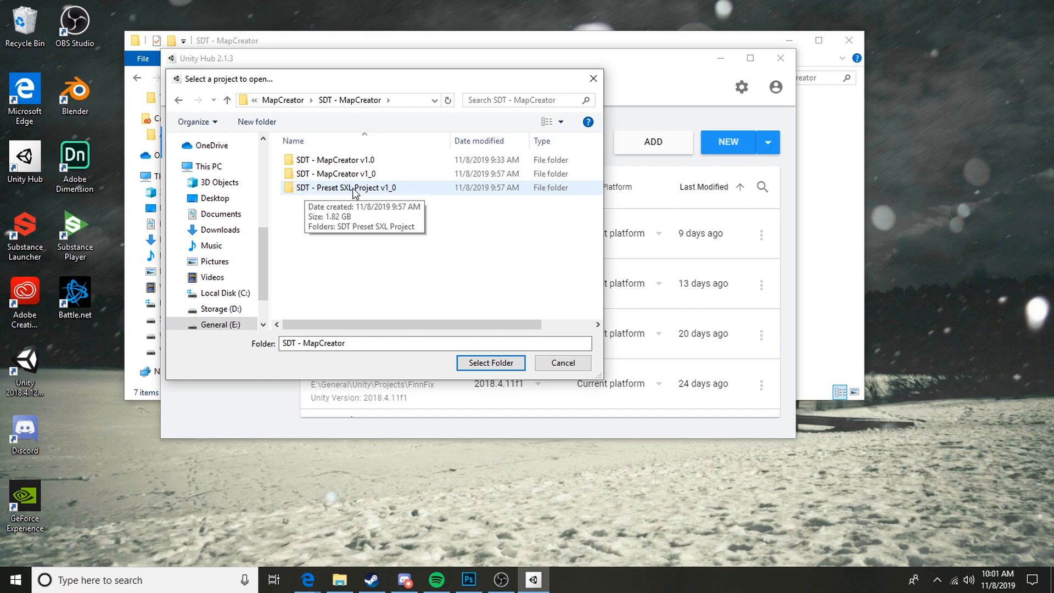
double_click(345, 188)
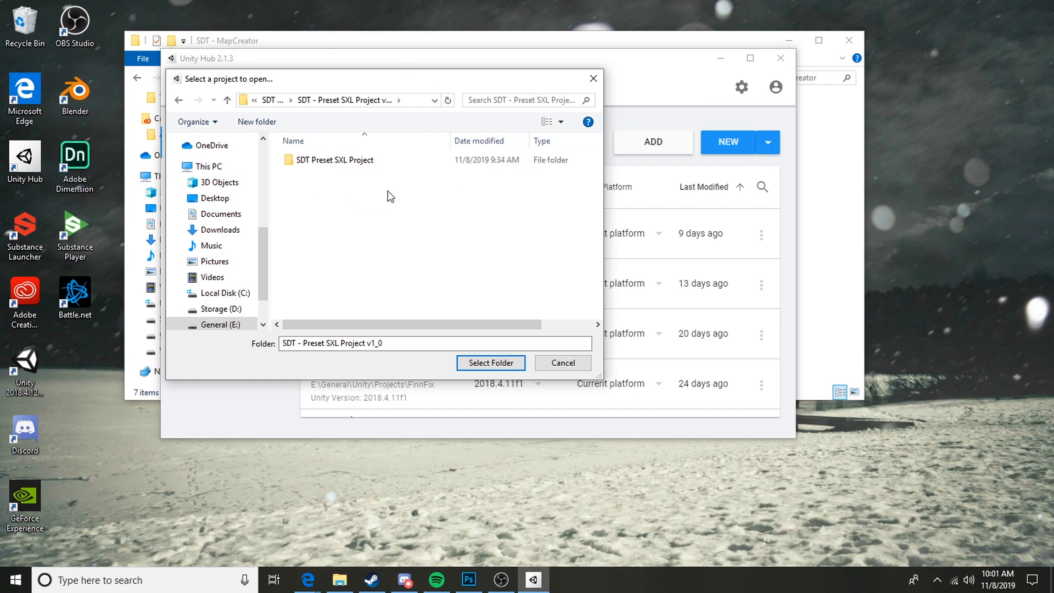
left_click(334, 159)
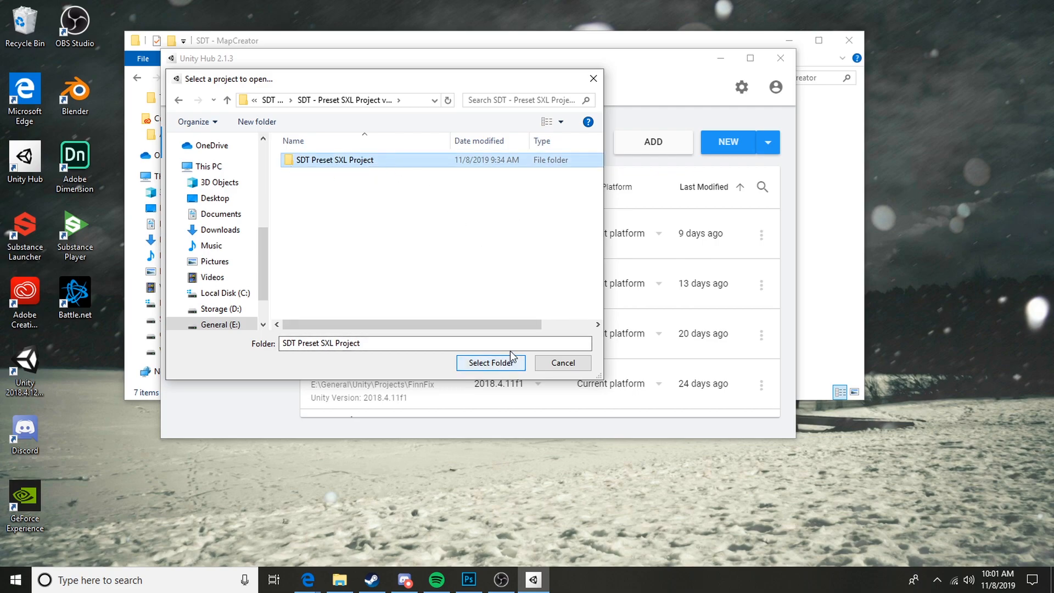
mouse_move(376, 173)
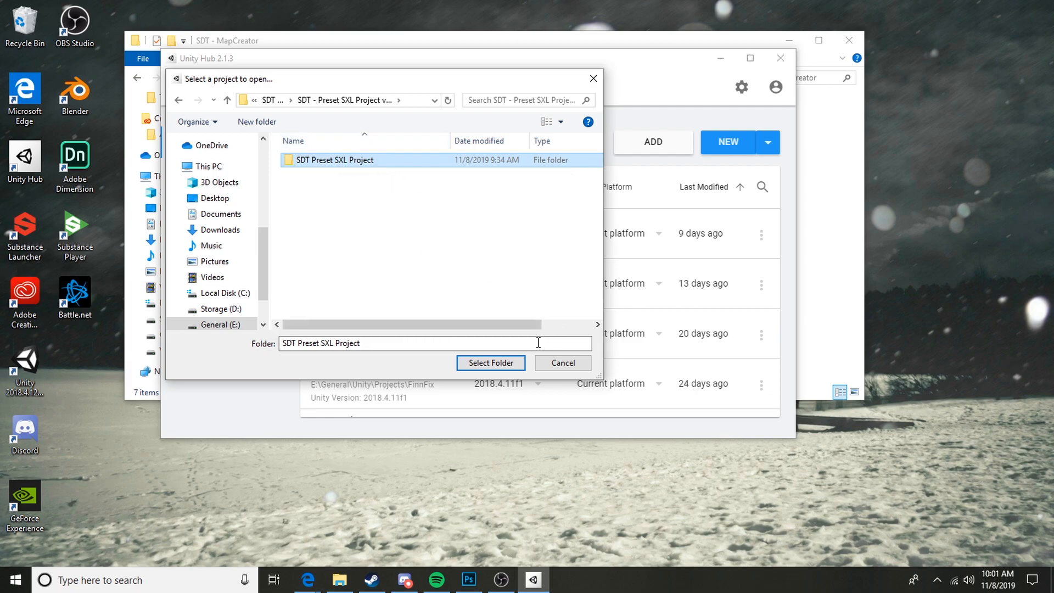
left_click(490, 362)
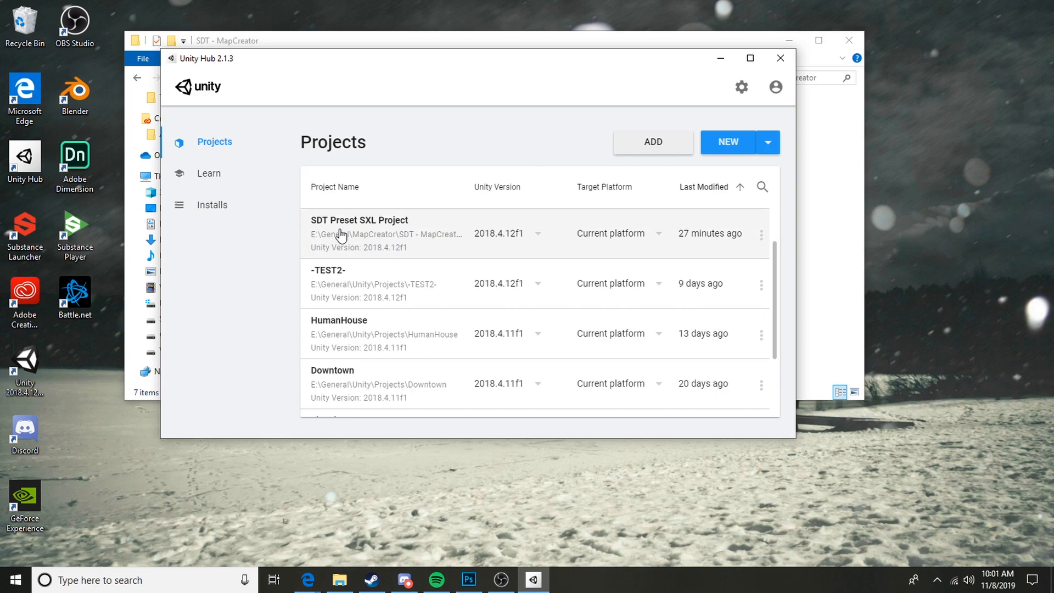
left_click(728, 141)
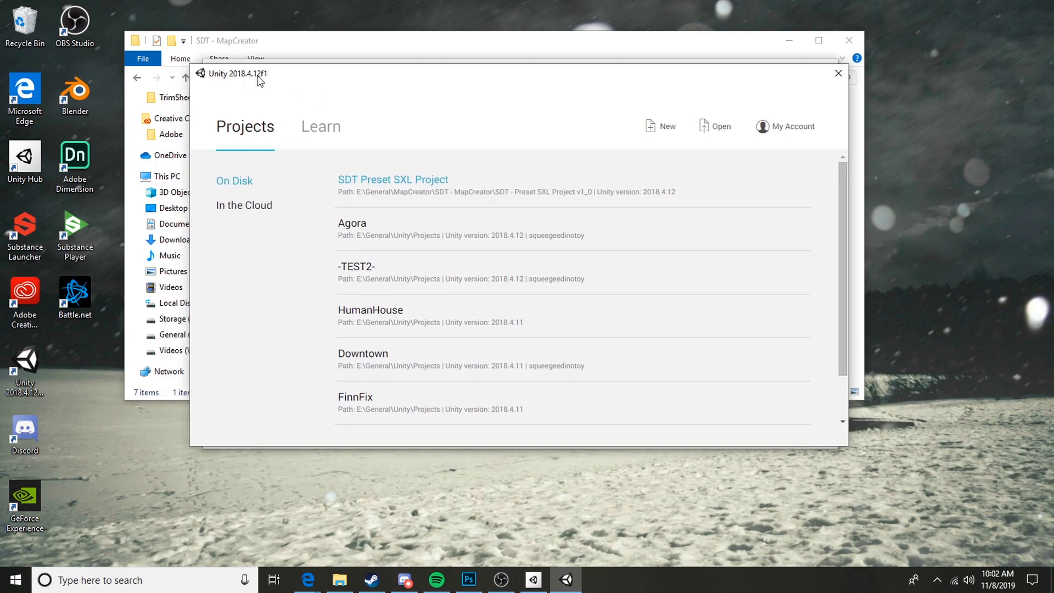
mouse_move(698, 152)
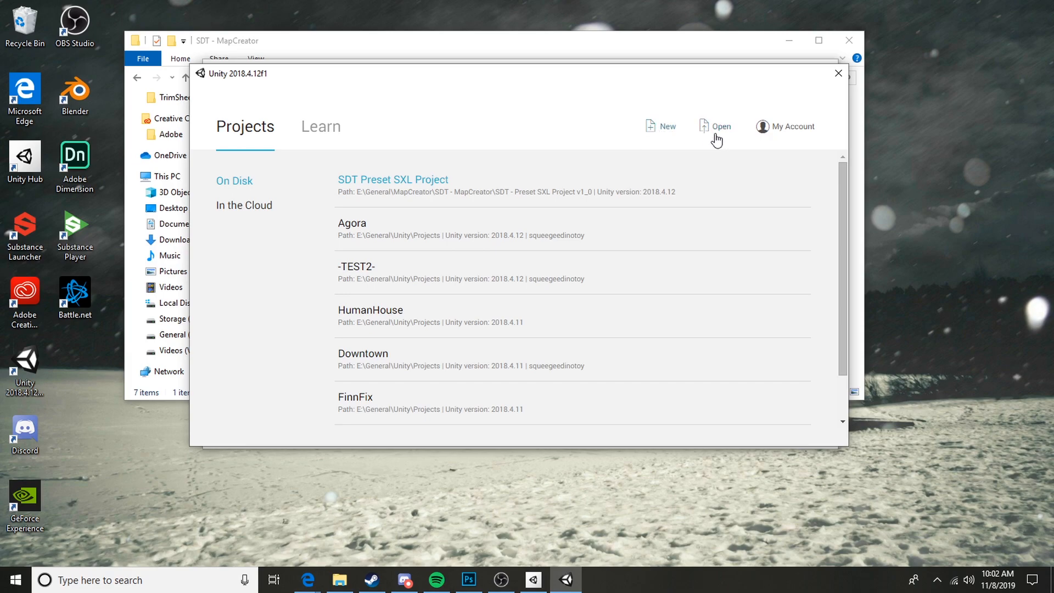
Browse for an existing project inside the SDT - MapCreator folder.
left_click(722, 126)
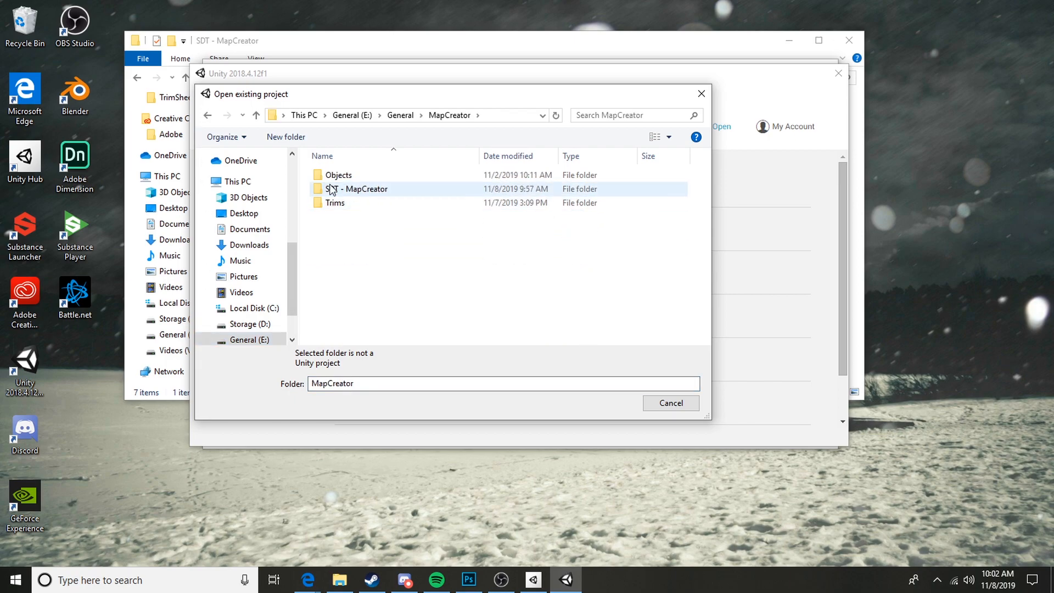
double_click(363, 189)
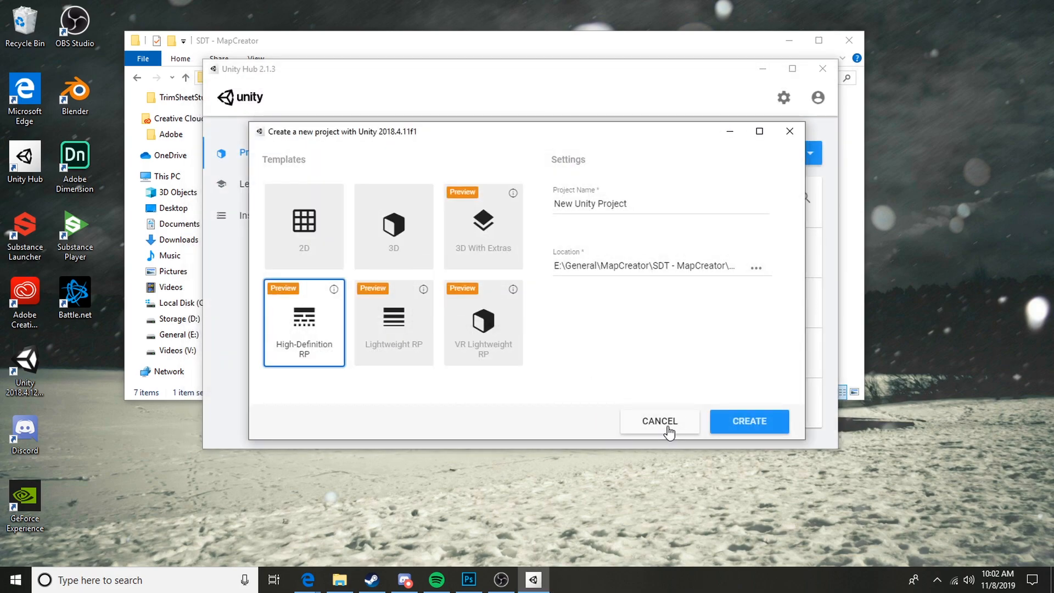
Dismiss the dialog, start a new project and choose the High-Definition RP template.
left_click(660, 421)
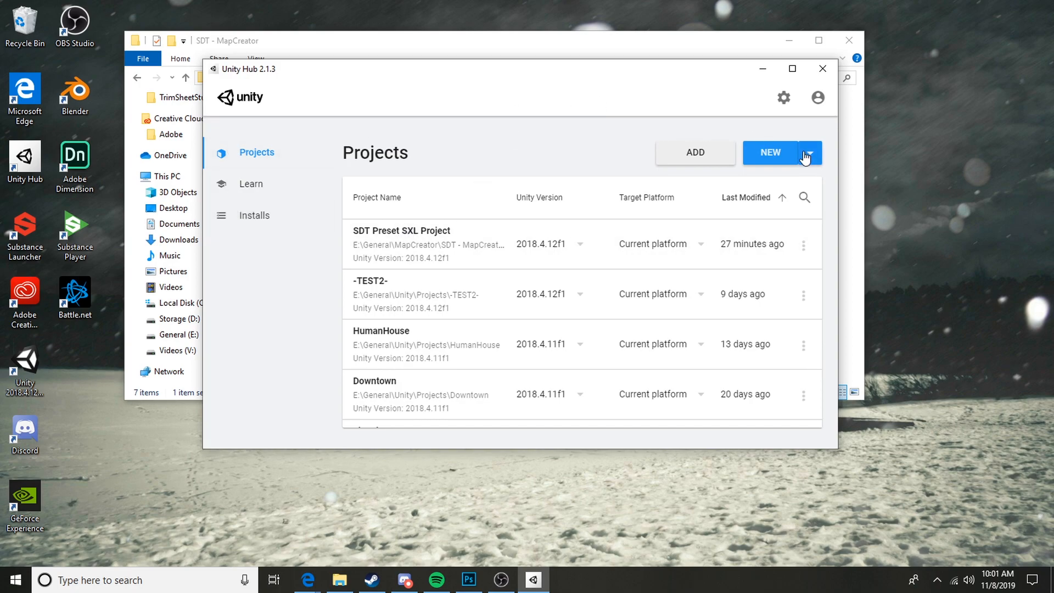
scroll("down", 3)
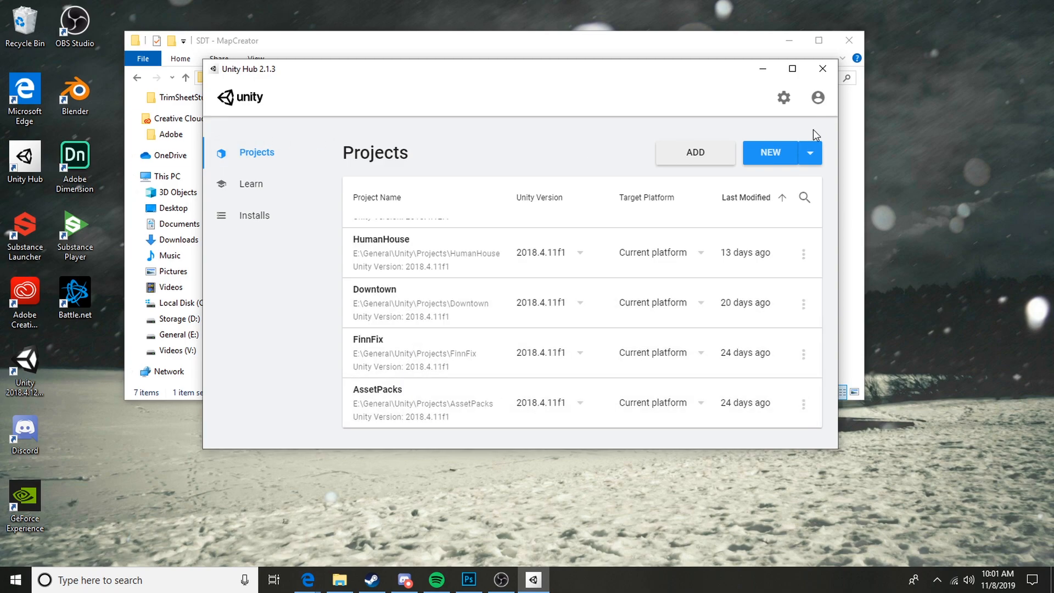
left_click(769, 153)
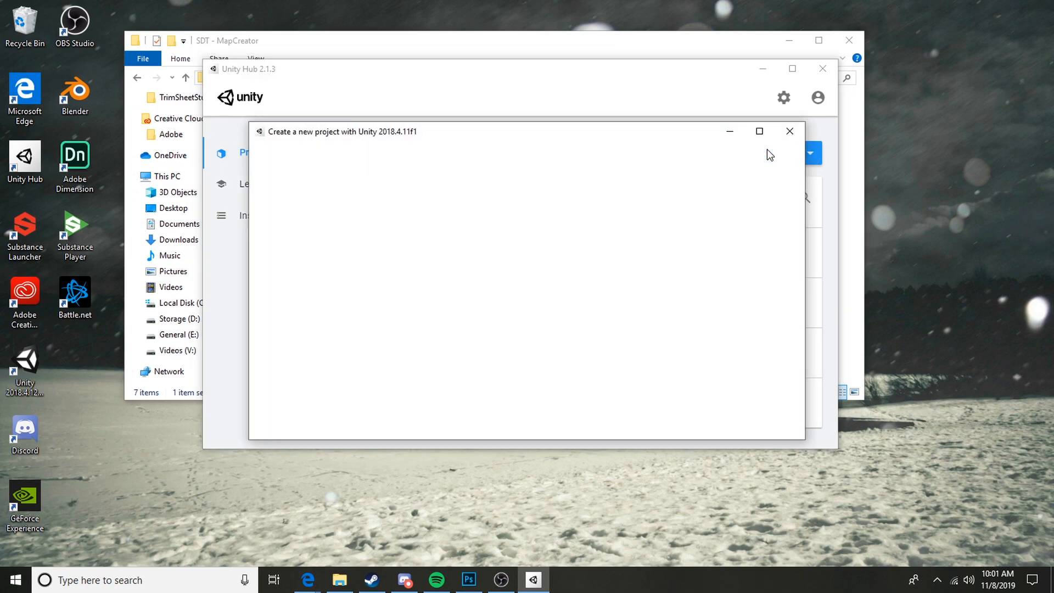
left_click(304, 322)
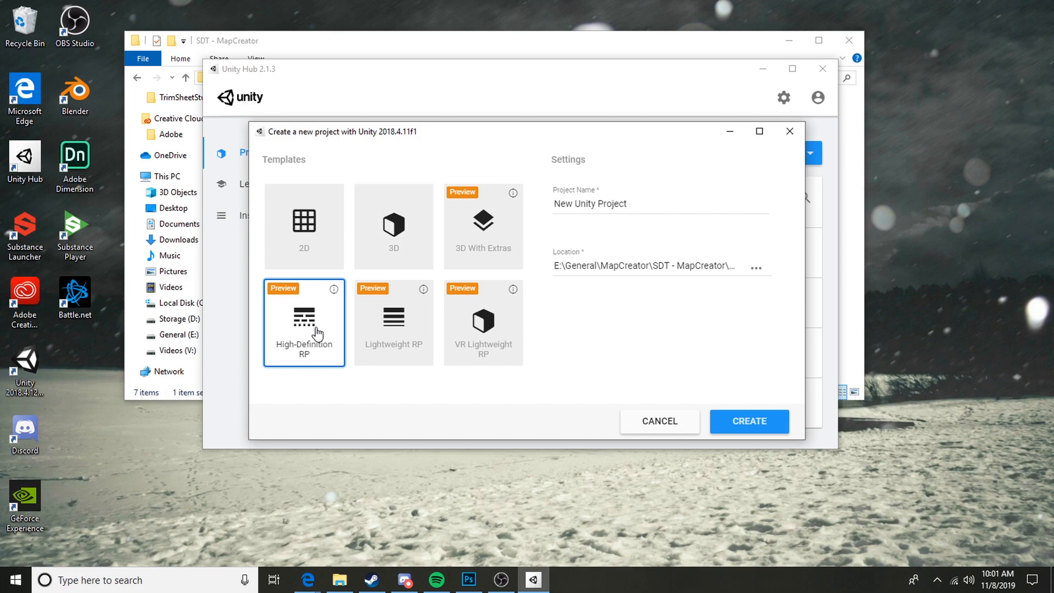
mouse_move(764, 427)
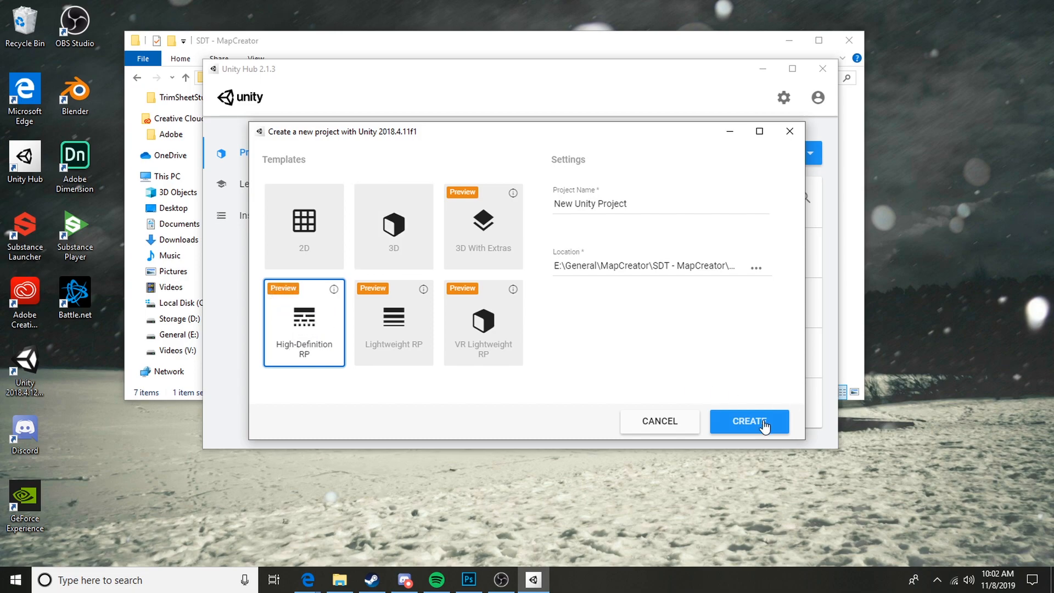
mouse_move(6, 383)
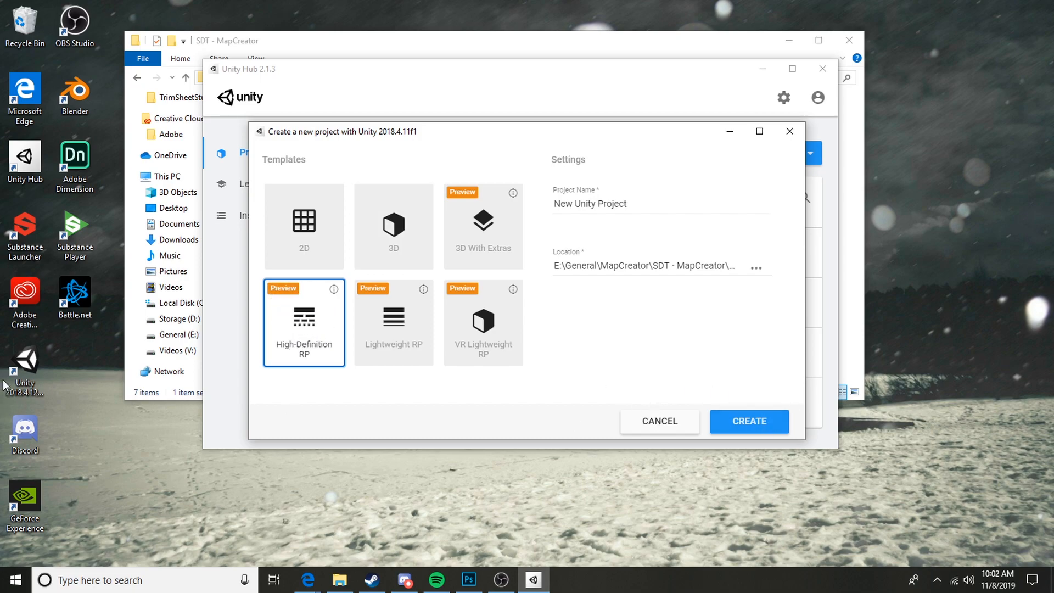
Create the Map Maker Tutorial project from the High-Definition RP (Preview) template.
left_click(748, 422)
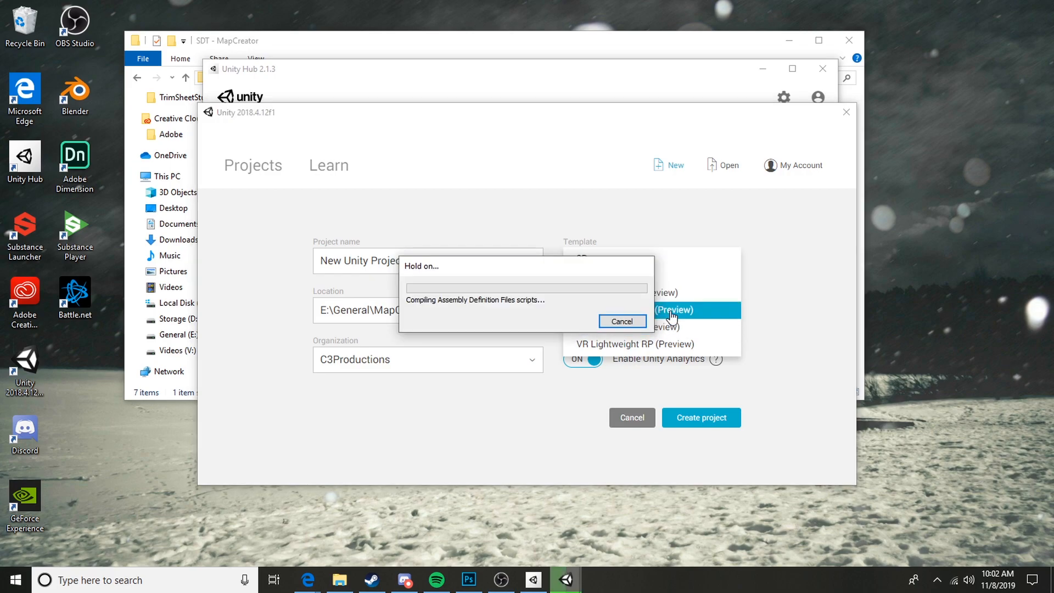
left_click(672, 309)
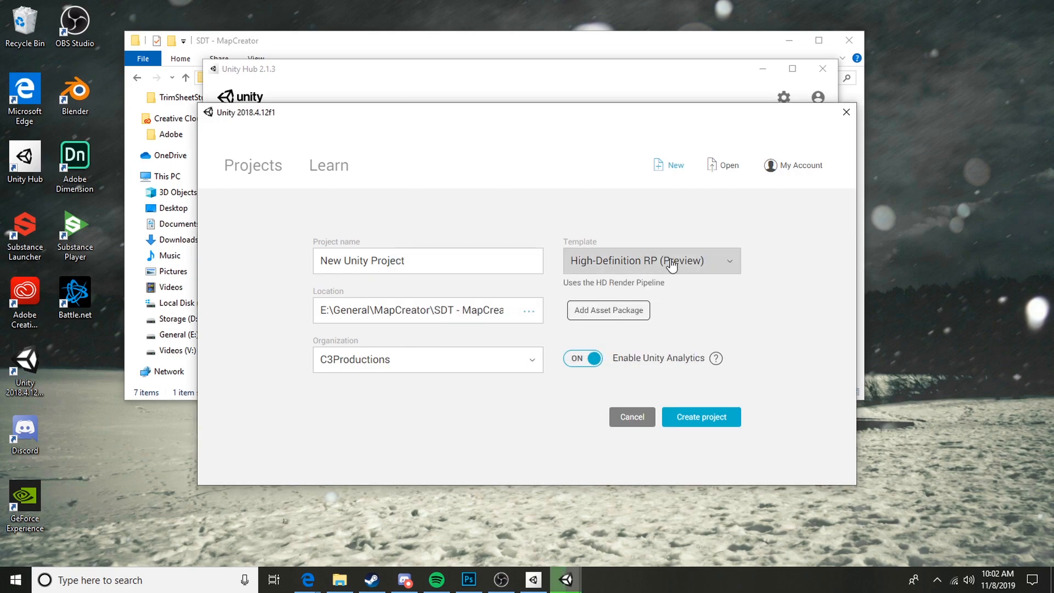
mouse_move(683, 266)
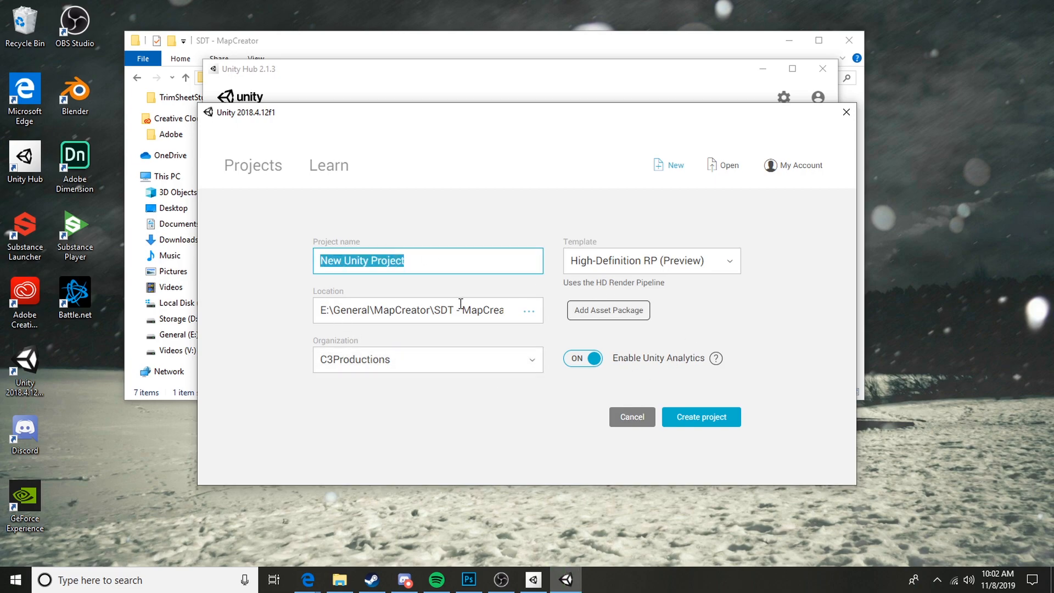
left_click(700, 416)
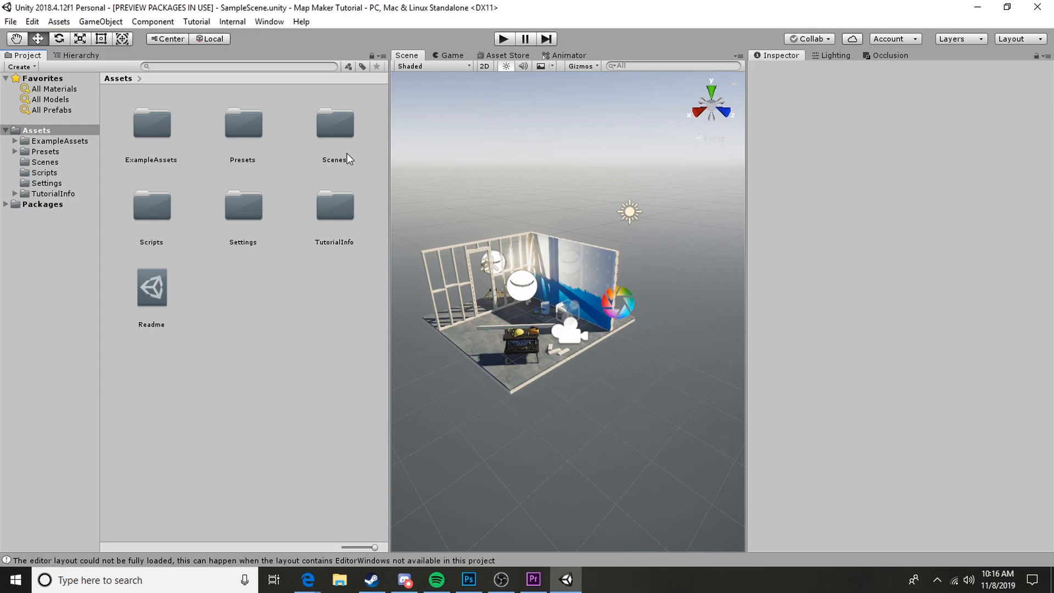
mouse_move(390, 156)
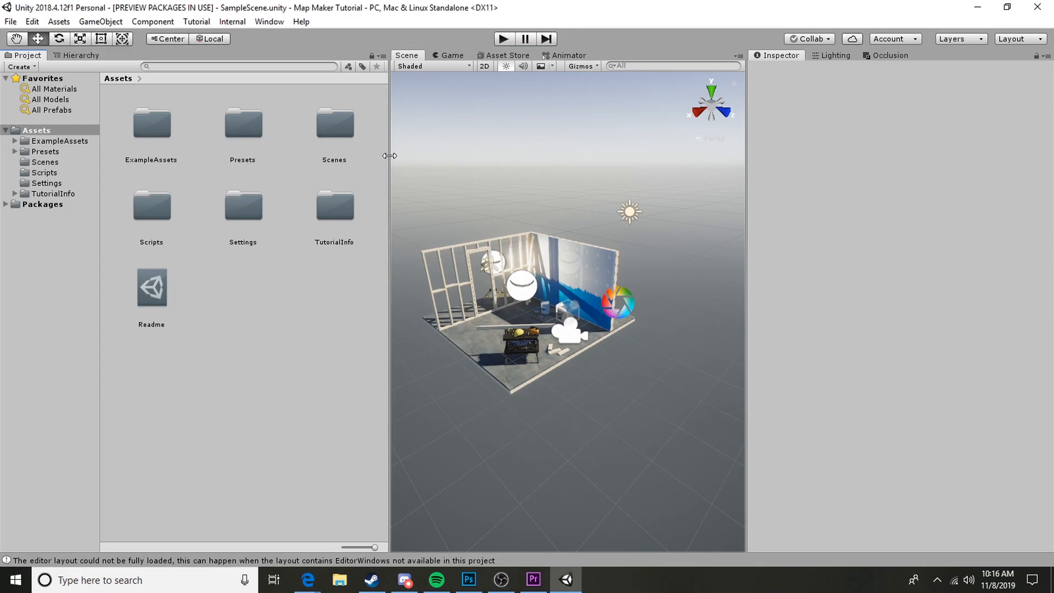
mouse_move(3, 93)
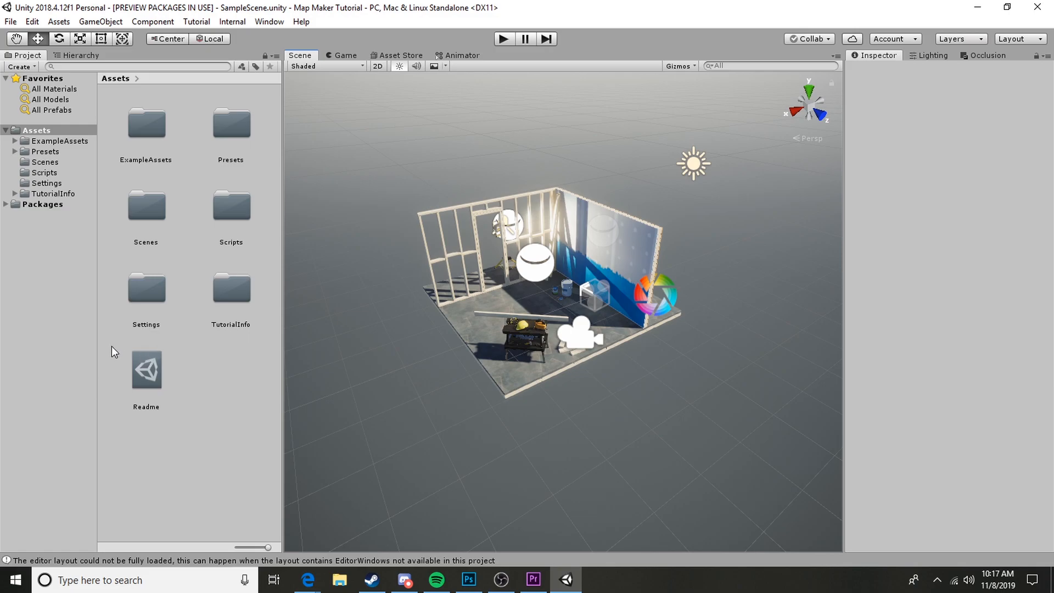
mouse_move(179, 382)
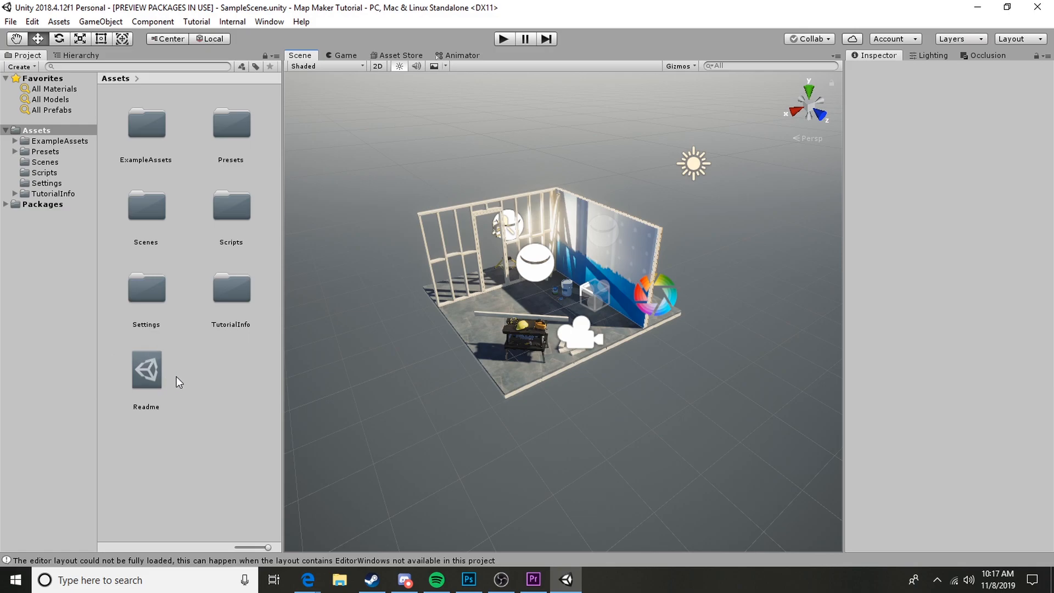
Delete Readme, TutorialInfo, Settings and Scripts, then check Presets and return to Assets.
left_click(146, 369)
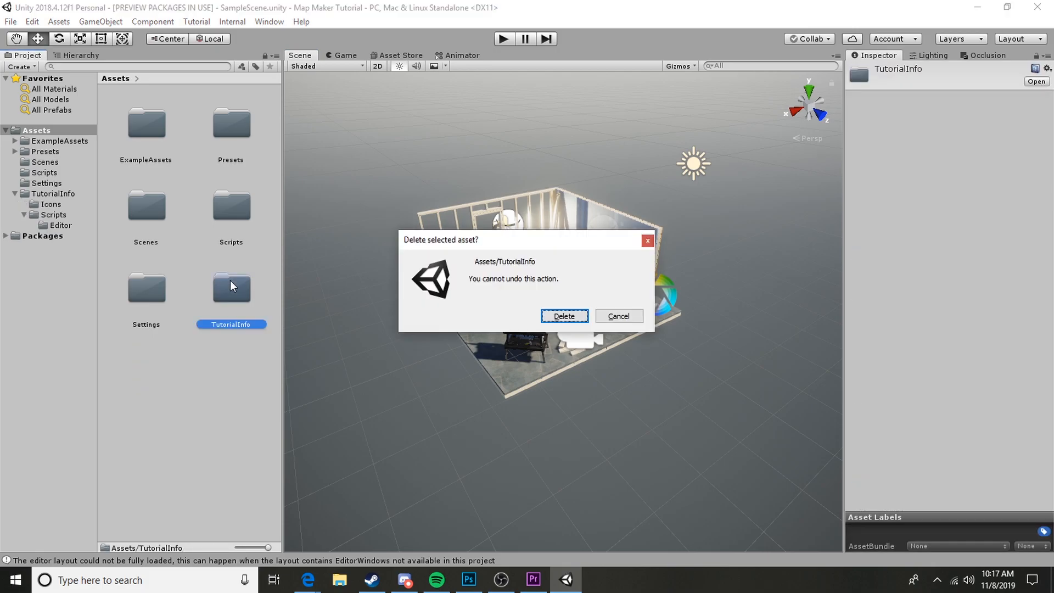
left_click(563, 316)
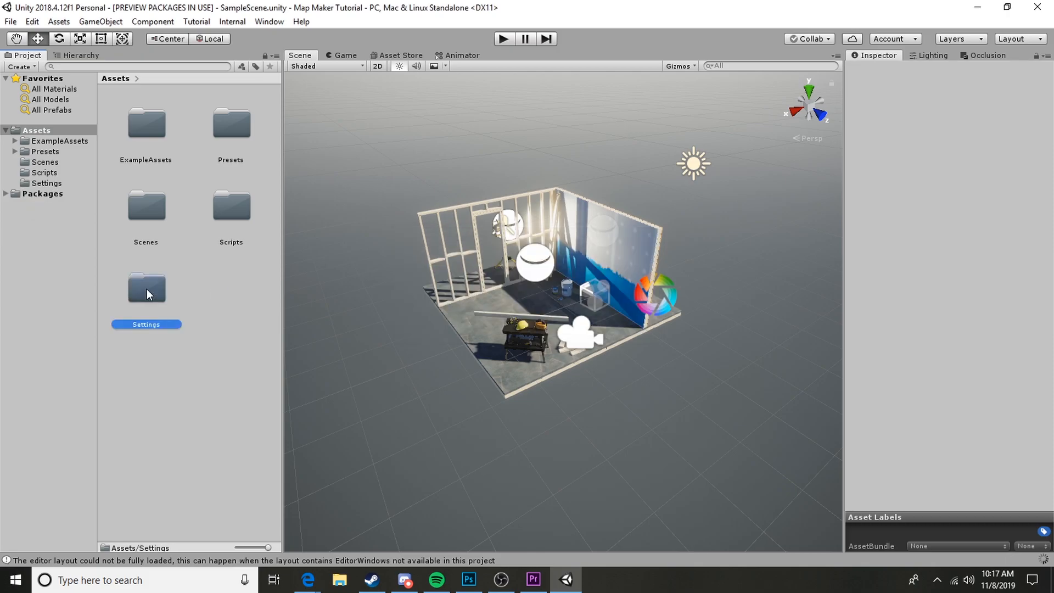
key("Delete")
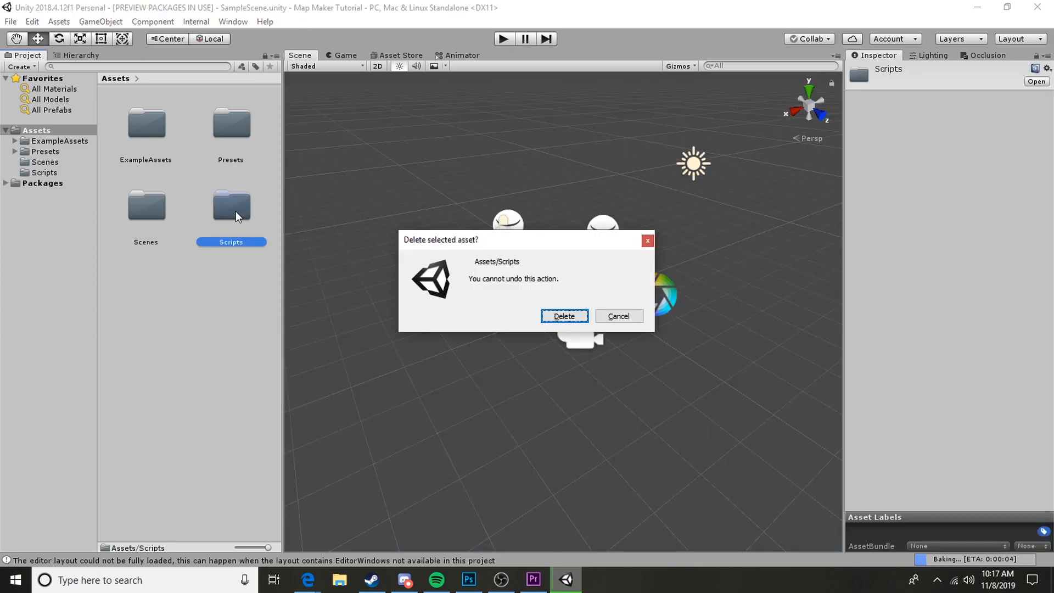
left_click(563, 316)
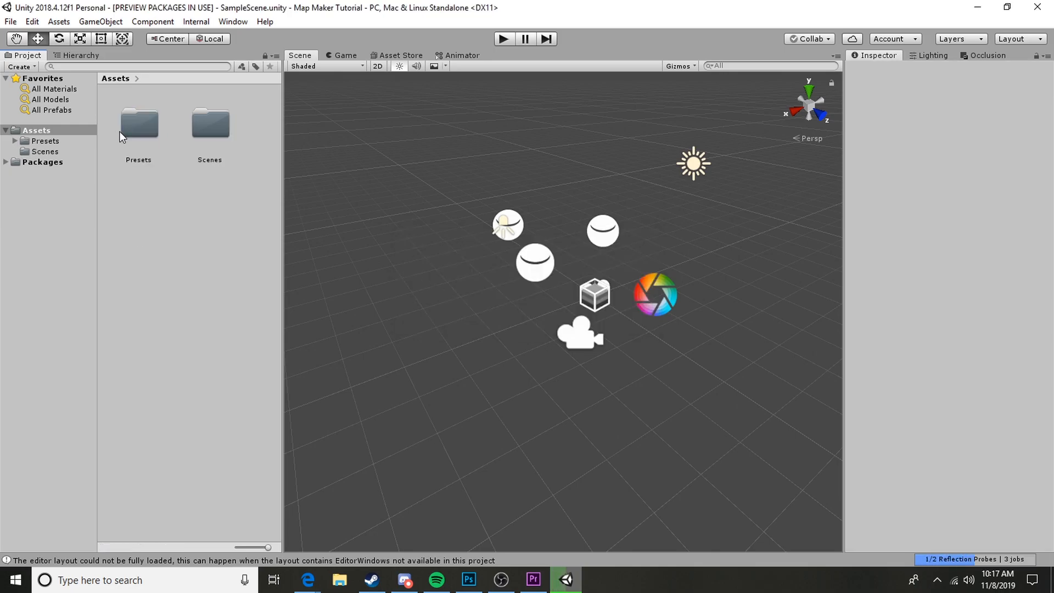
double_click(138, 123)
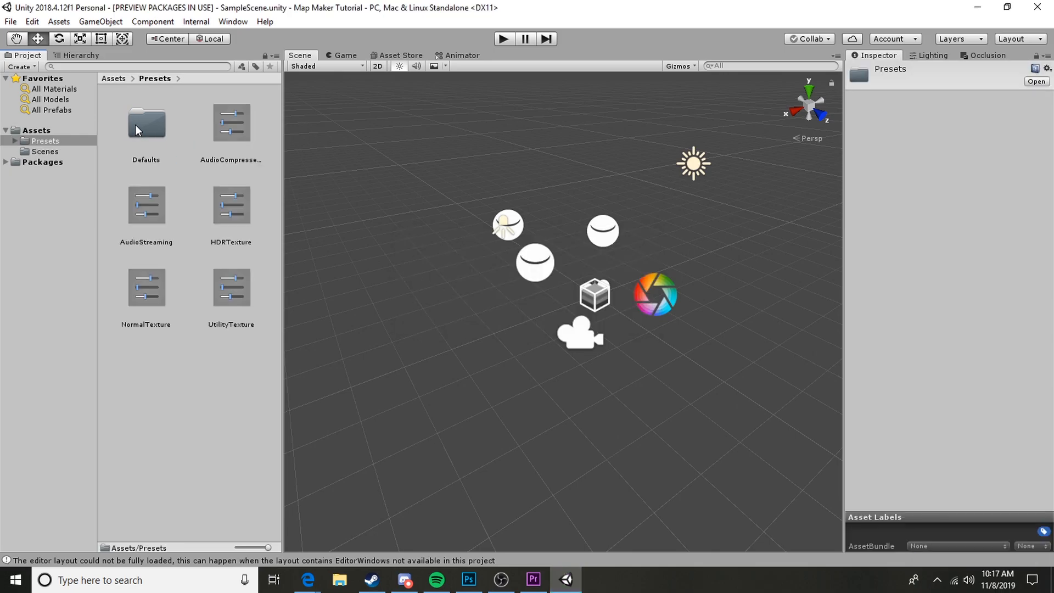
left_click(113, 78)
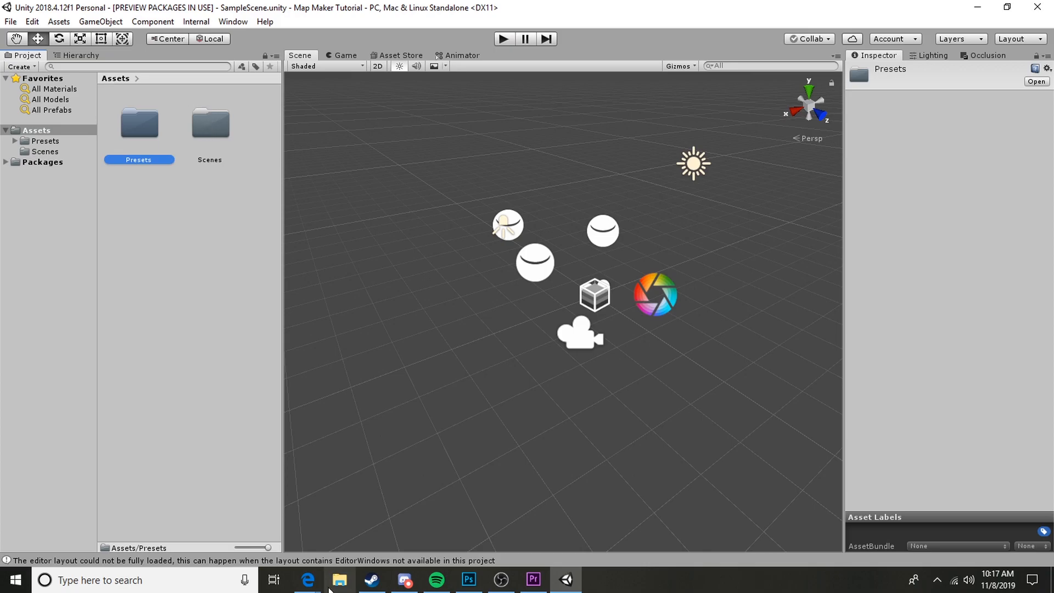
Navigate into SDT - MapCreator v1_0 > SDT - MapCreator v1.0 and open SDT - MapCreator.unitypackage.
left_click(340, 579)
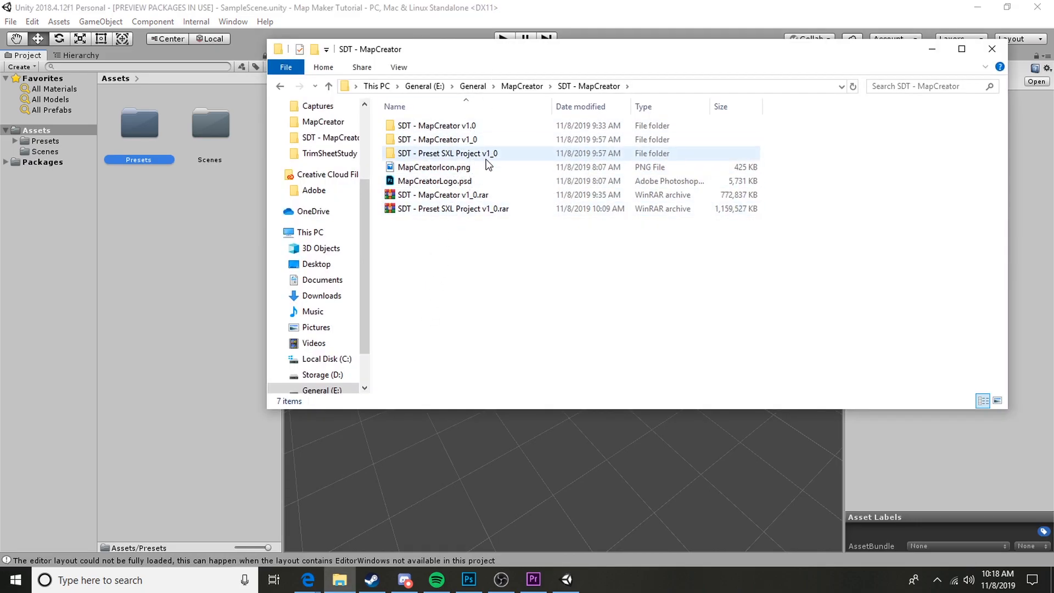
mouse_move(450, 150)
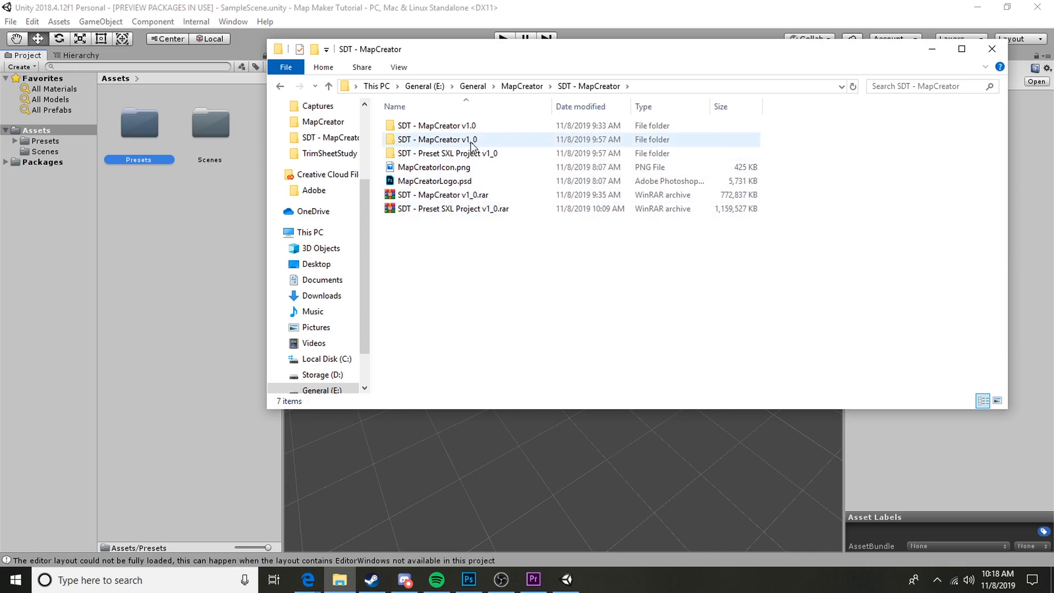
mouse_move(449, 142)
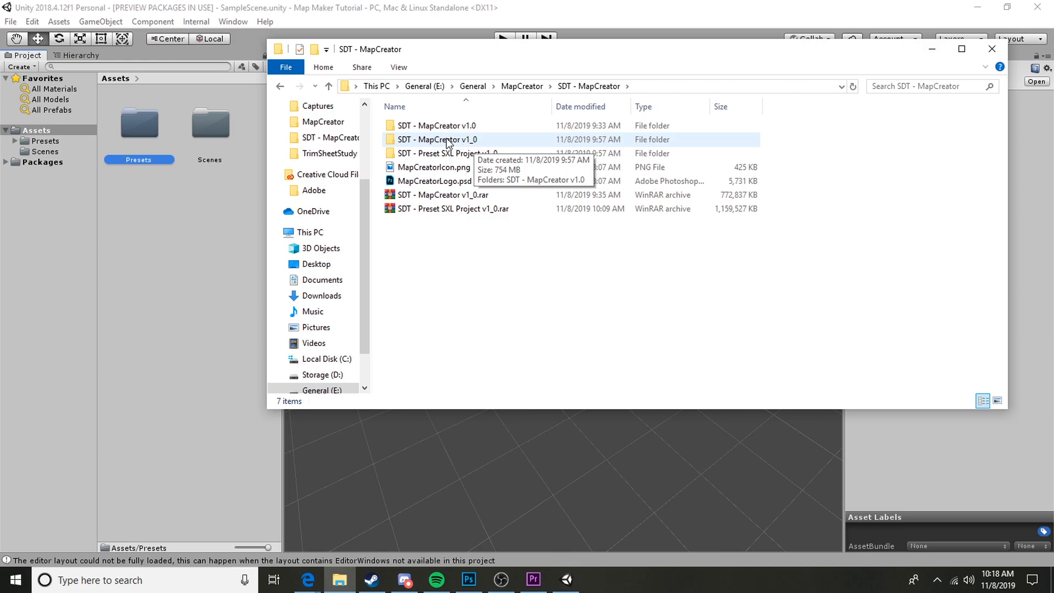
double_click(437, 139)
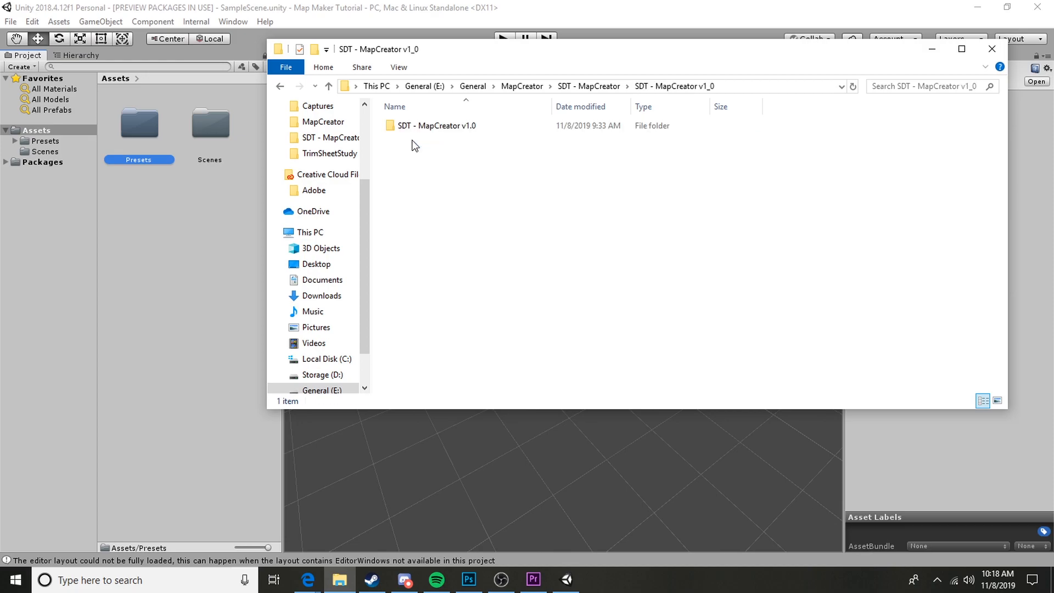
mouse_move(435, 126)
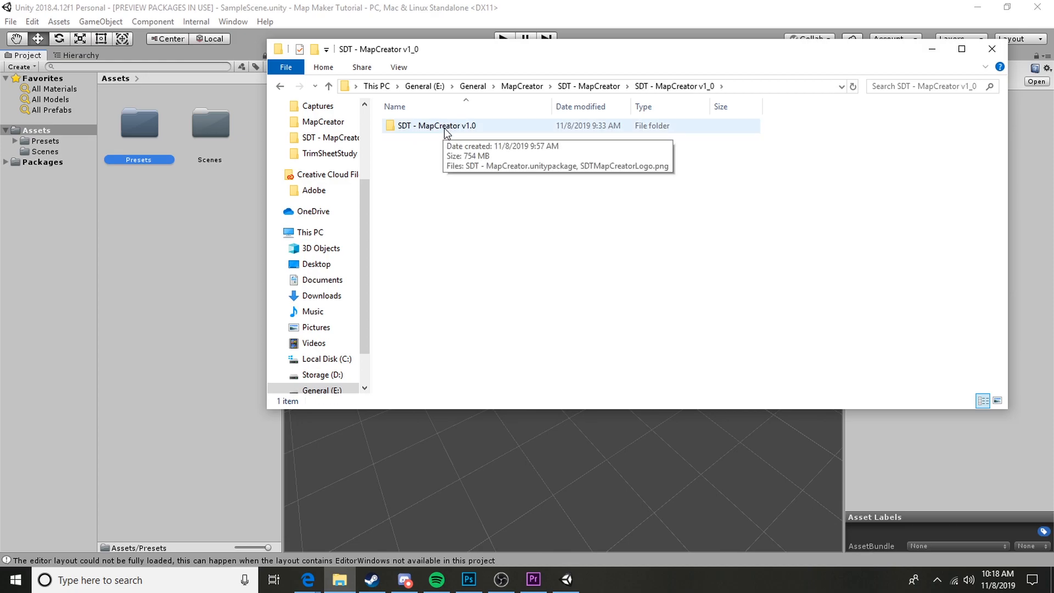
double_click(438, 126)
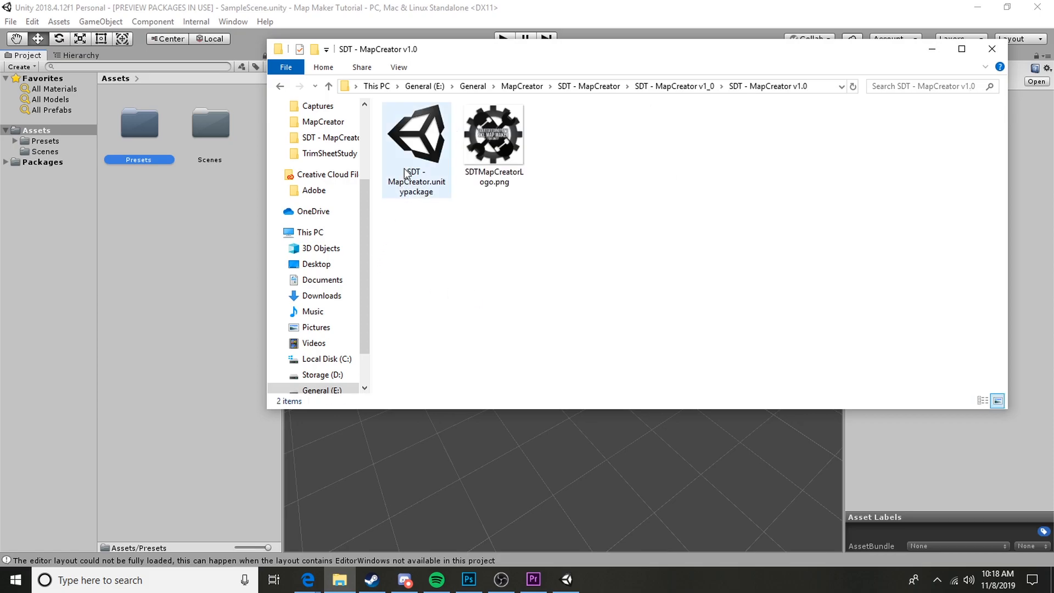
left_click(416, 147)
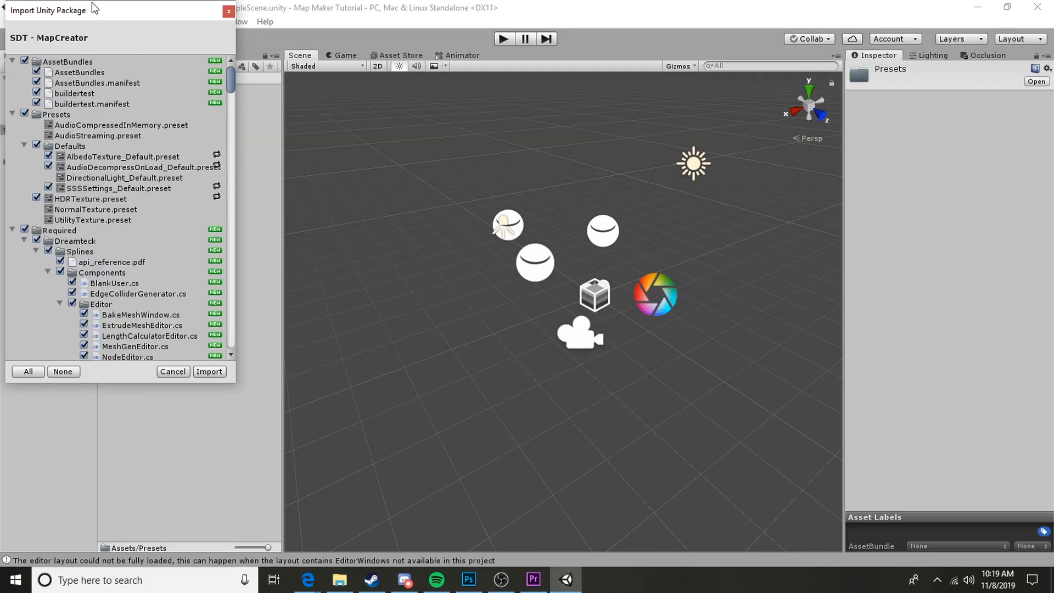
mouse_move(19, 18)
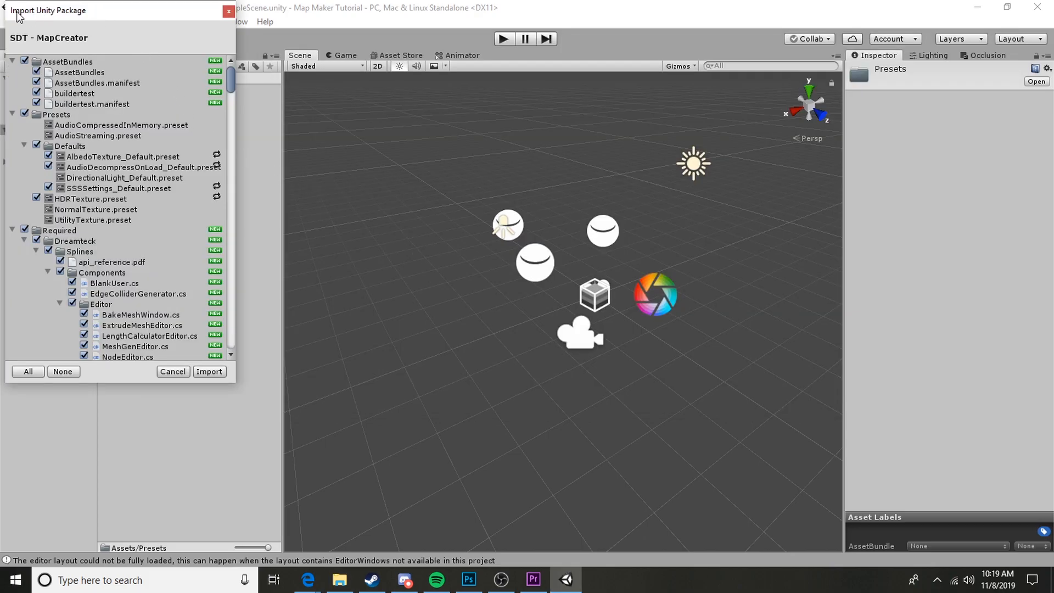
Import every item of the SDT - MapCreator package, including AssetBundles, Presets and Required.
scroll("down", 3)
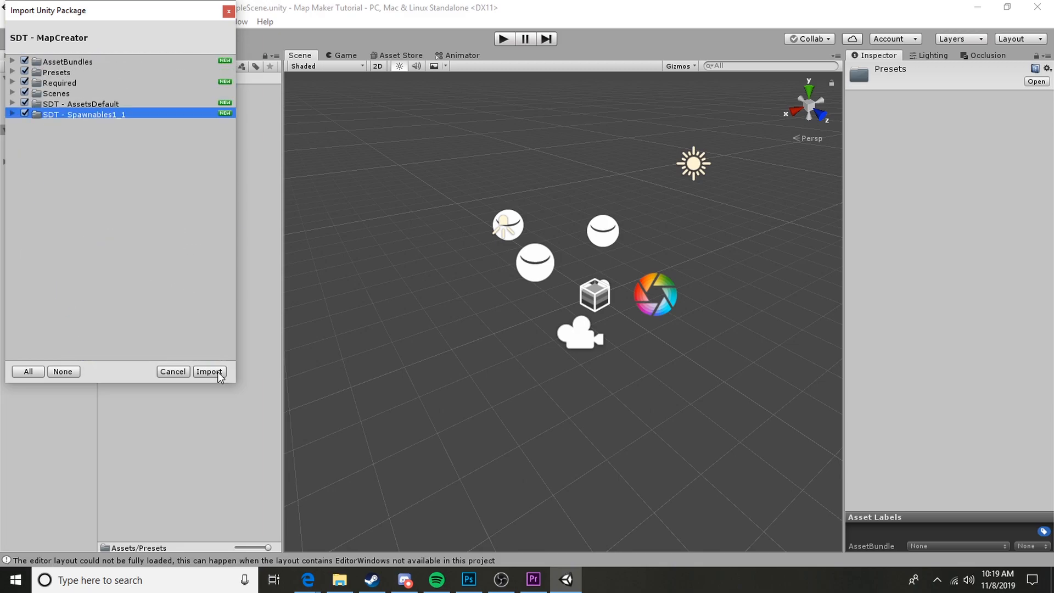
left_click(209, 371)
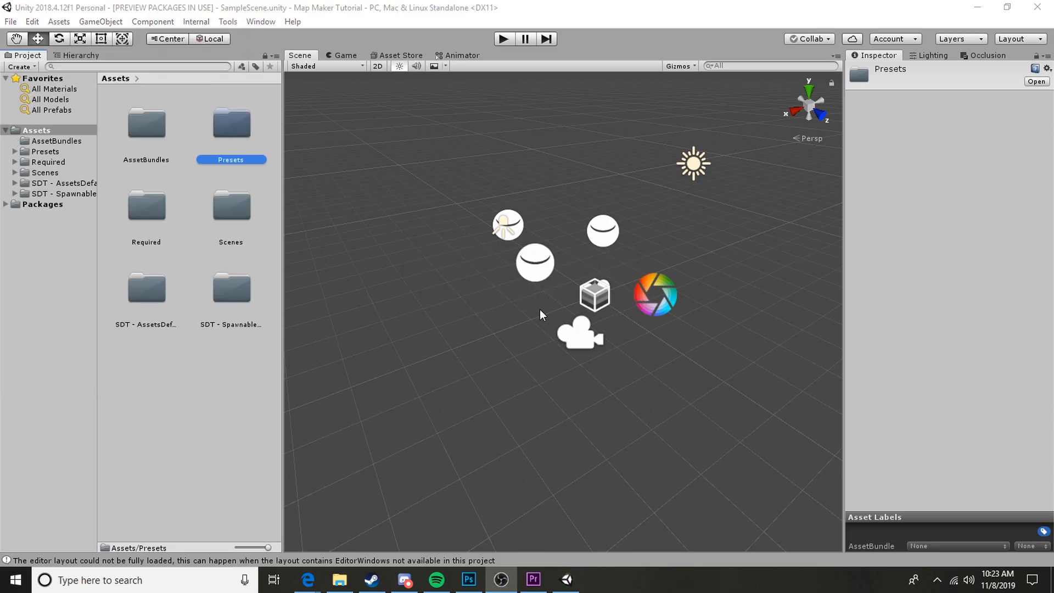
mouse_move(507, 302)
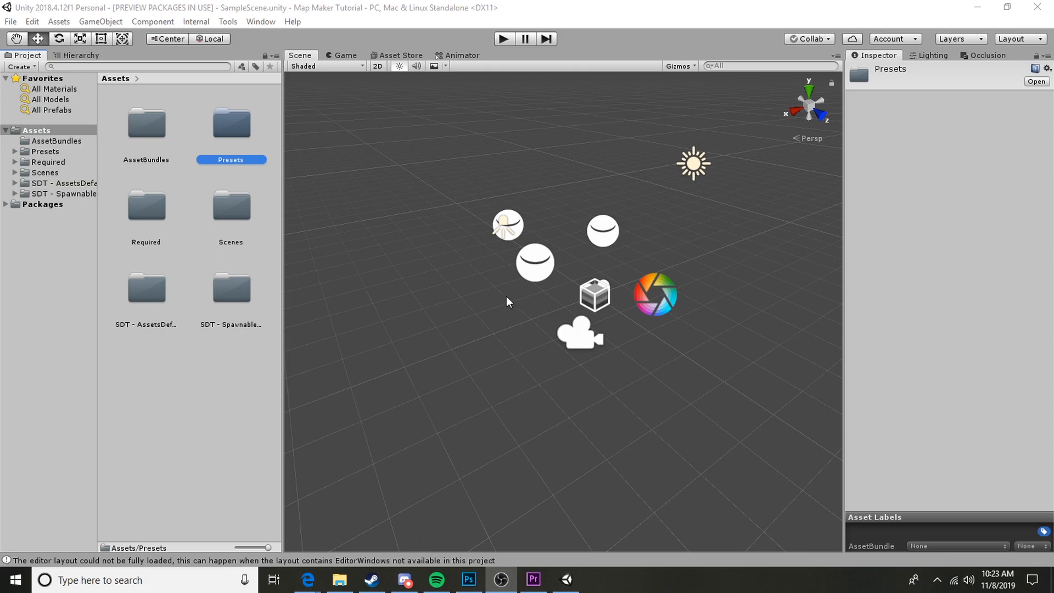
mouse_move(703, 327)
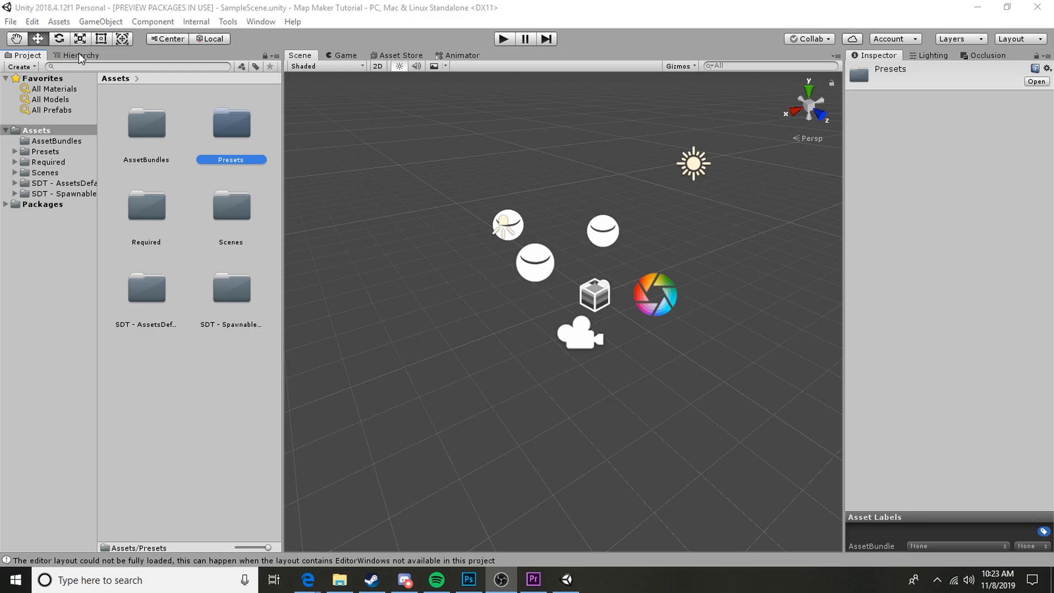
Open the Assets/Scenes folder and select the BuilderExample scene.
left_click(75, 55)
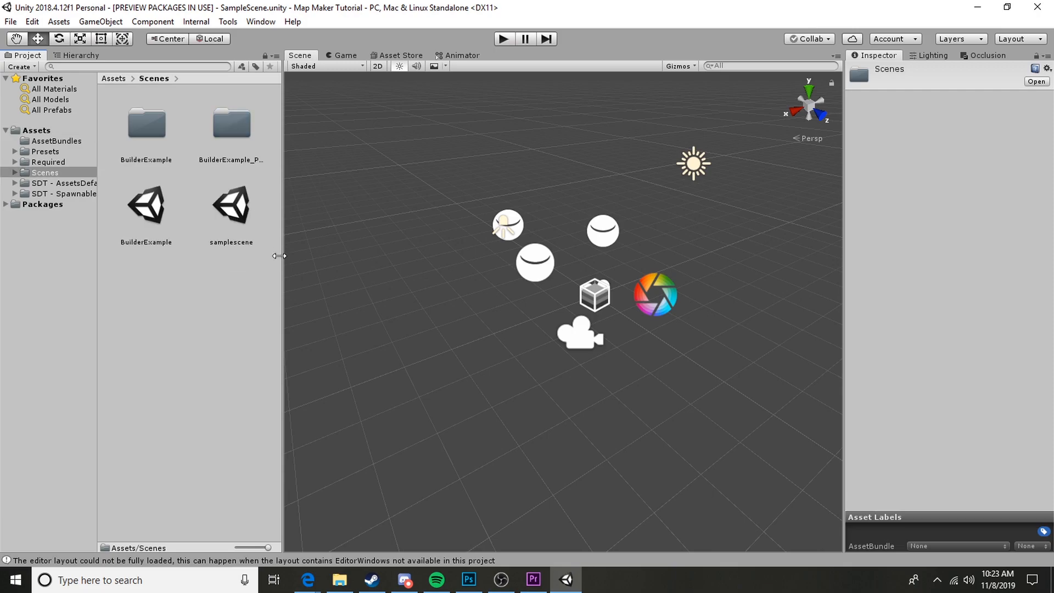
left_click(146, 204)
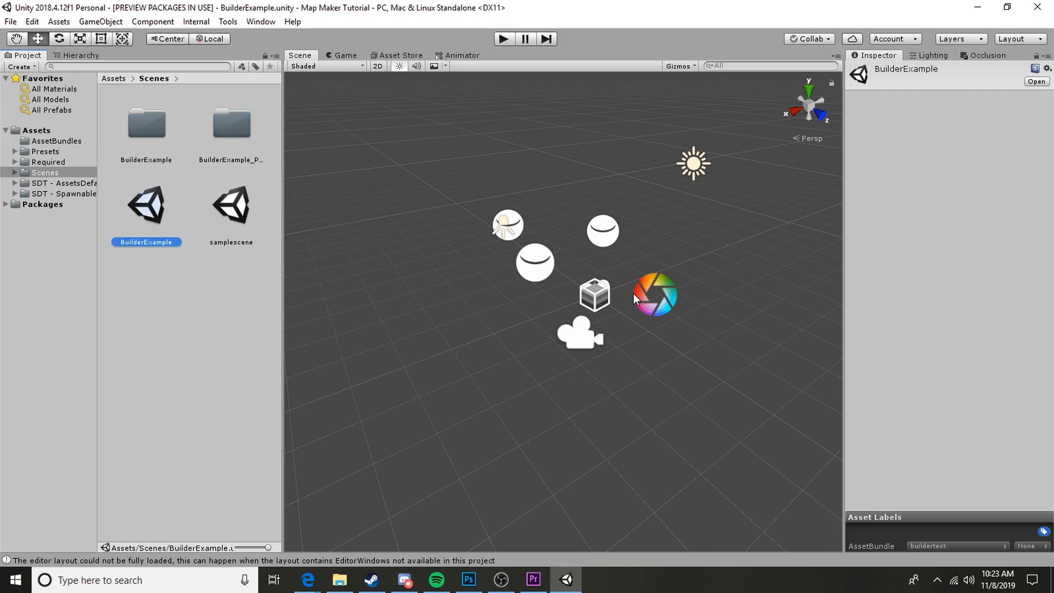
mouse_move(132, 215)
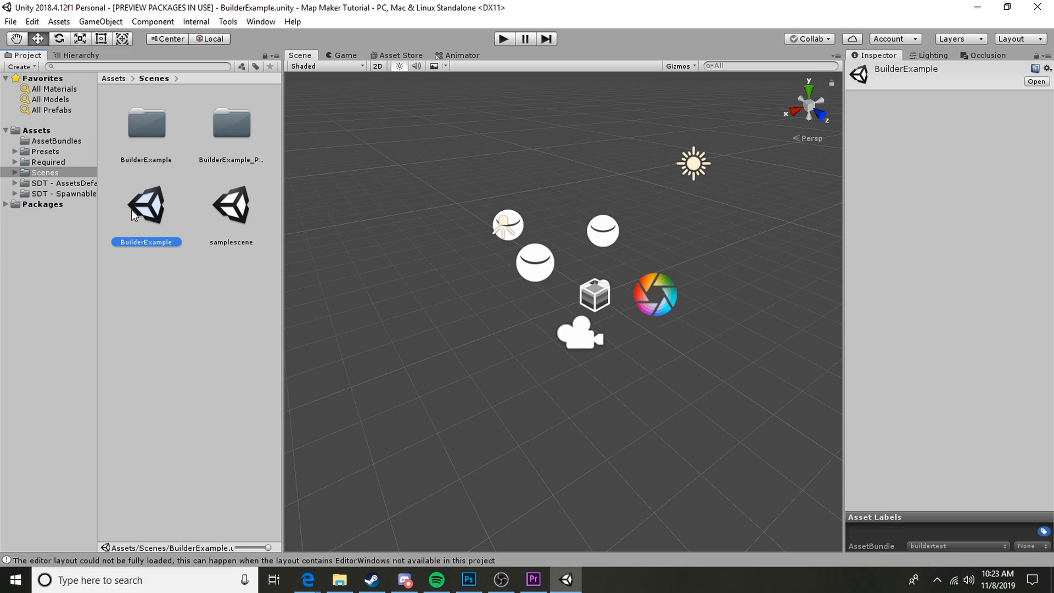
Load the BuilderExample scene and show its Required, Lighting, Pads, Ledges and Rails hierarchy.
double_click(146, 205)
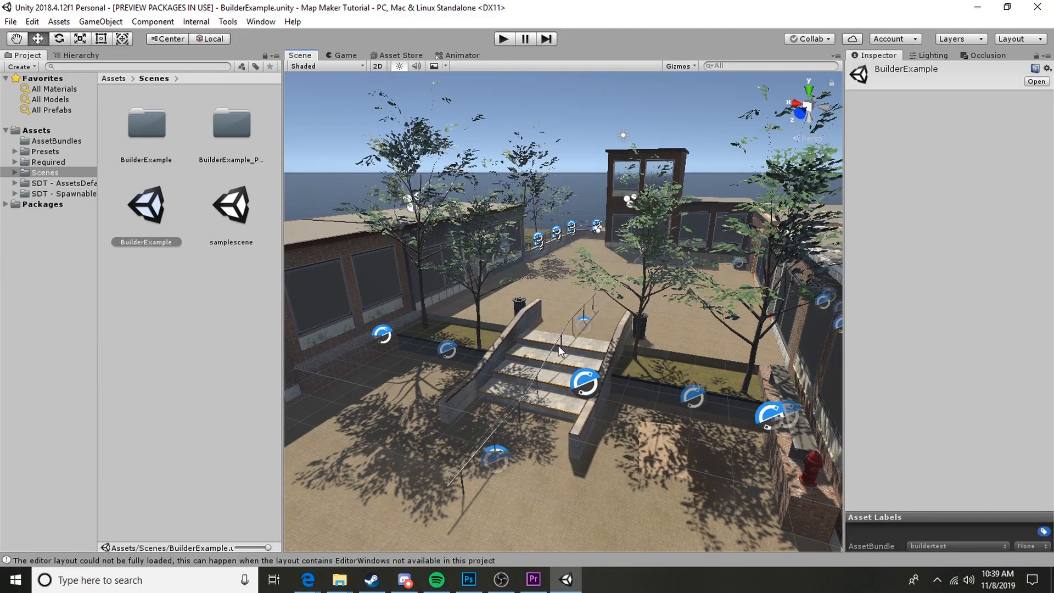
mouse_move(712, 312)
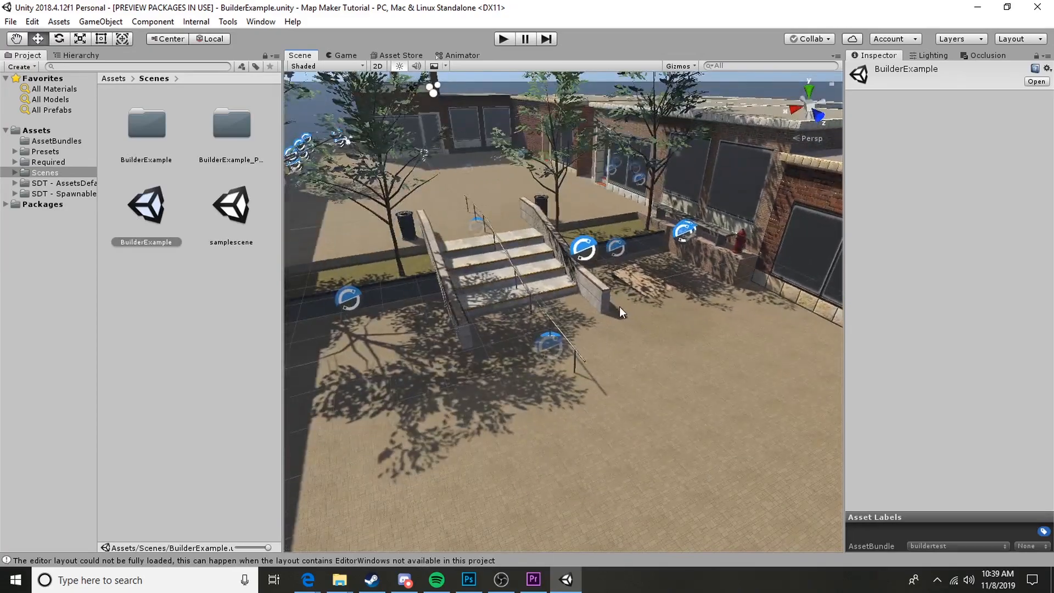
left_click(81, 54)
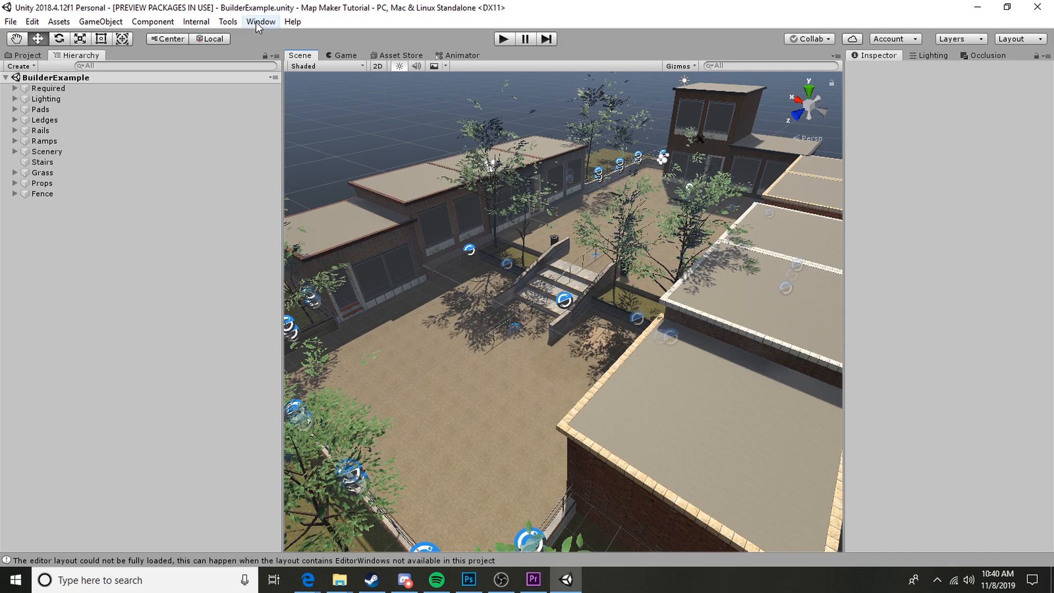
Install ProGrids from the Package Manager's All packages list.
left_click(260, 22)
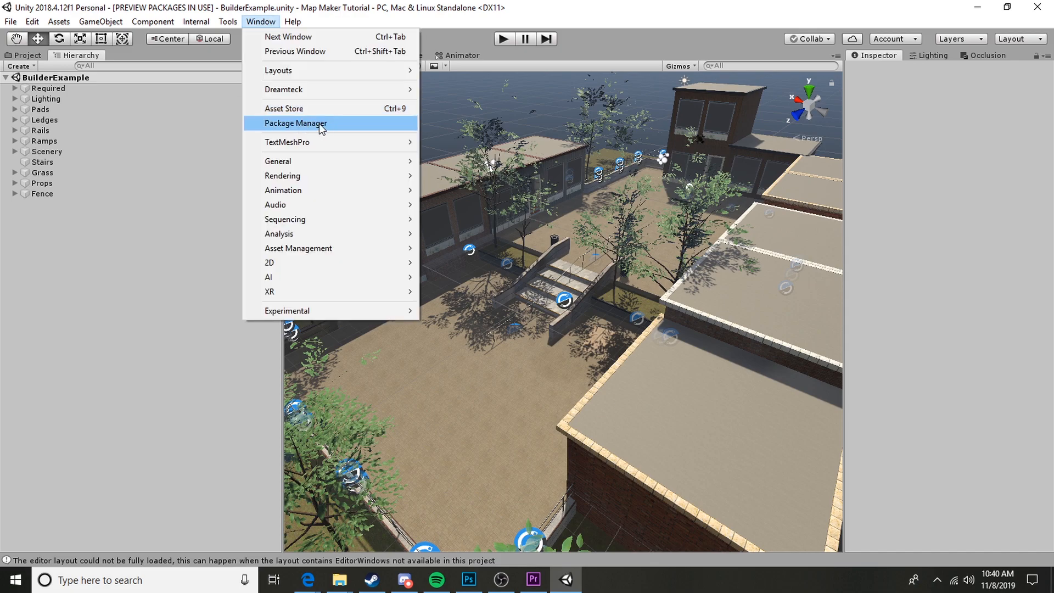
left_click(295, 123)
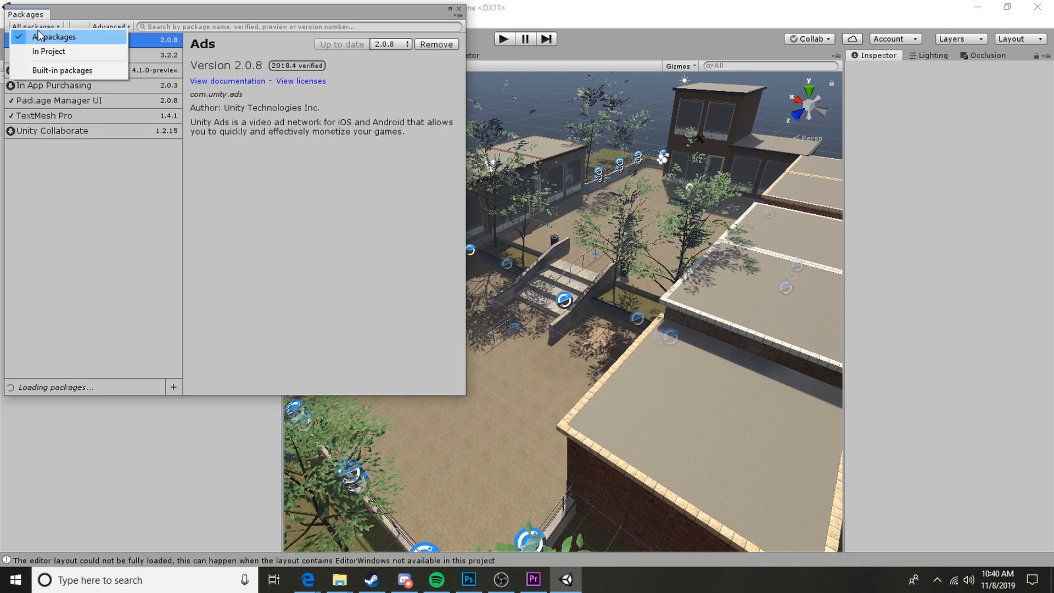
left_click(51, 36)
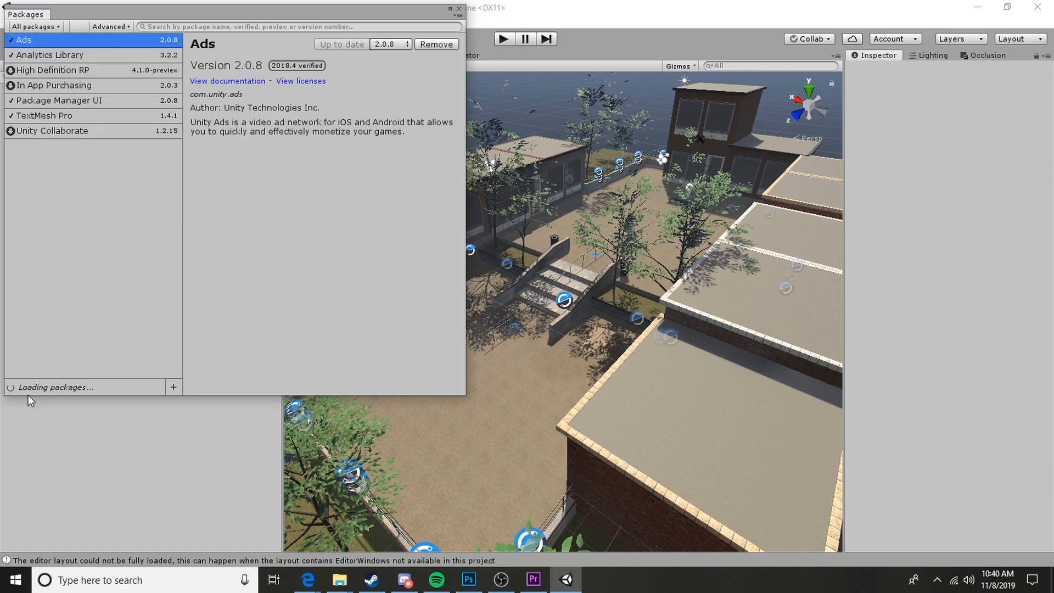
scroll("down", 3)
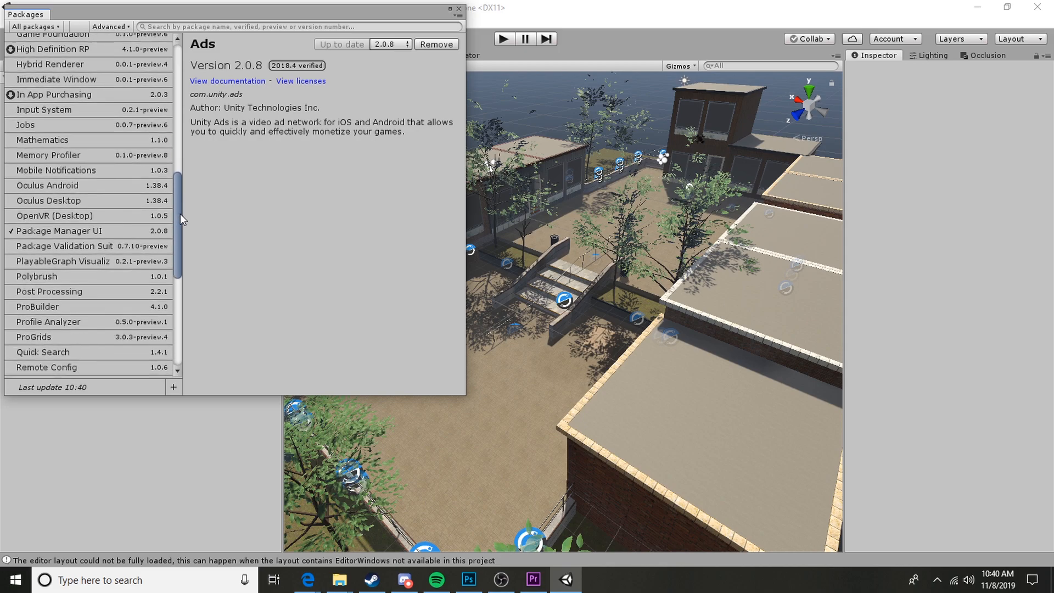
scroll("down", 3)
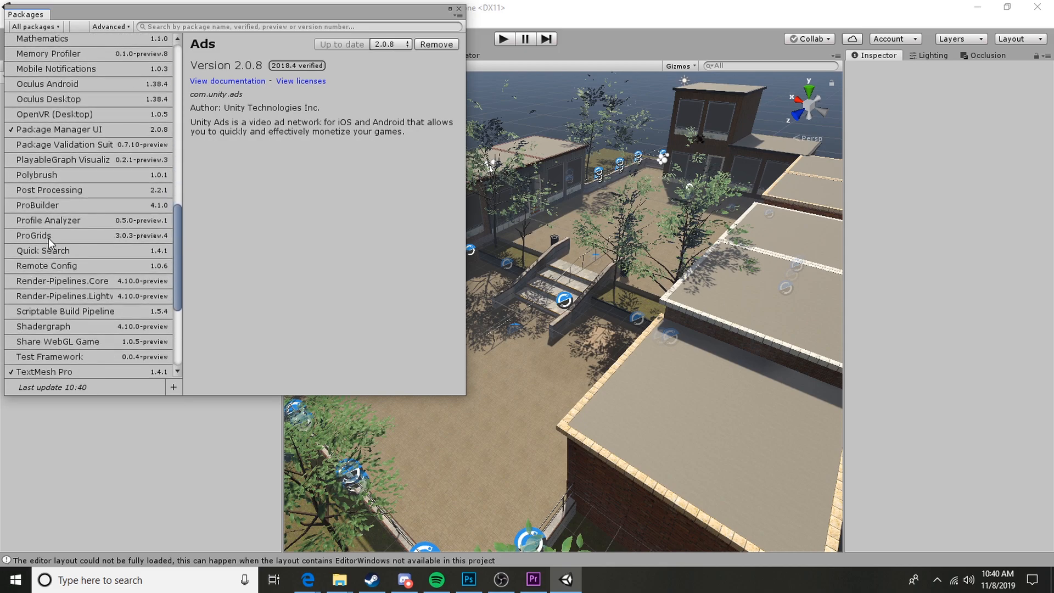
left_click(33, 235)
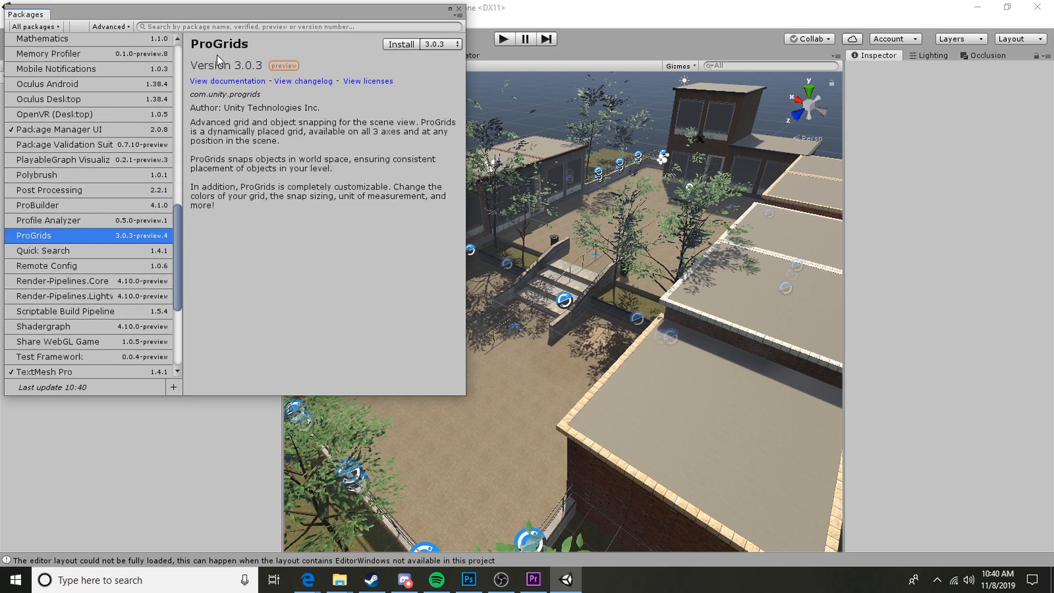
mouse_move(322, 61)
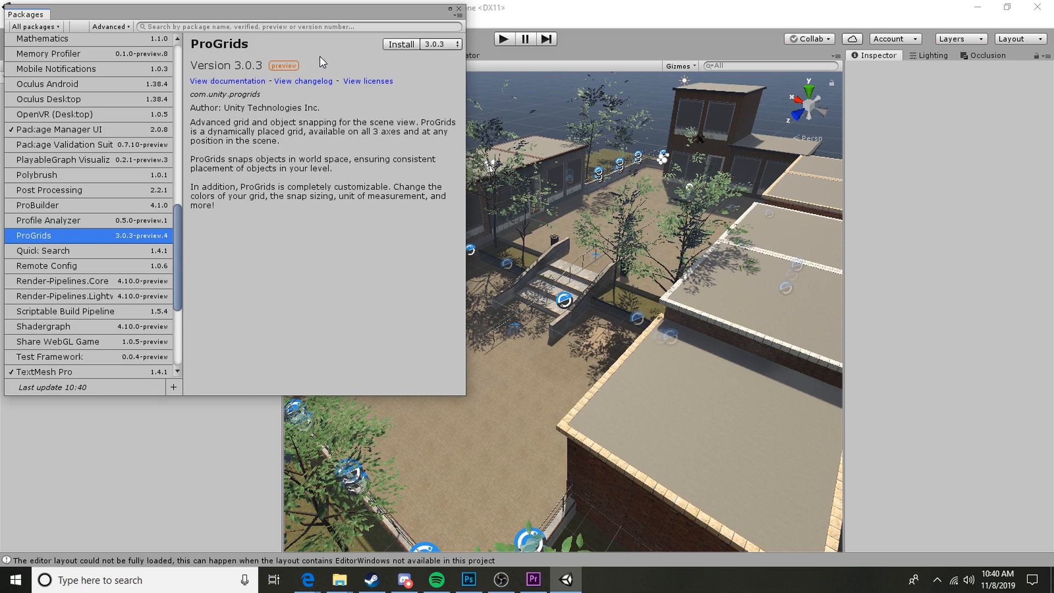
left_click(401, 44)
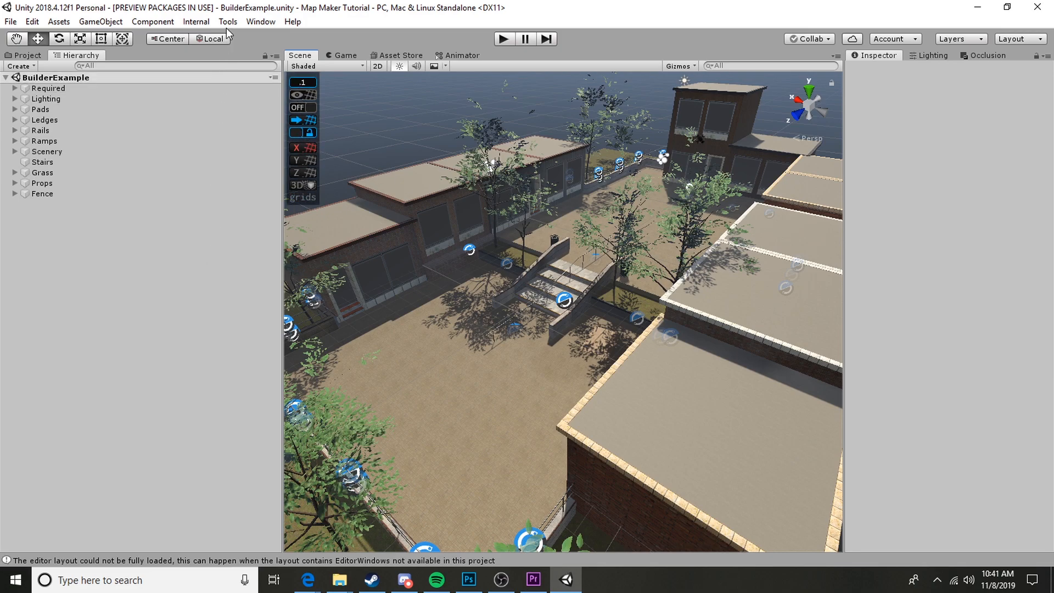
Apply a 0.1 ProGrids snap value and enable grid snapping over the courtyard.
left_click(227, 21)
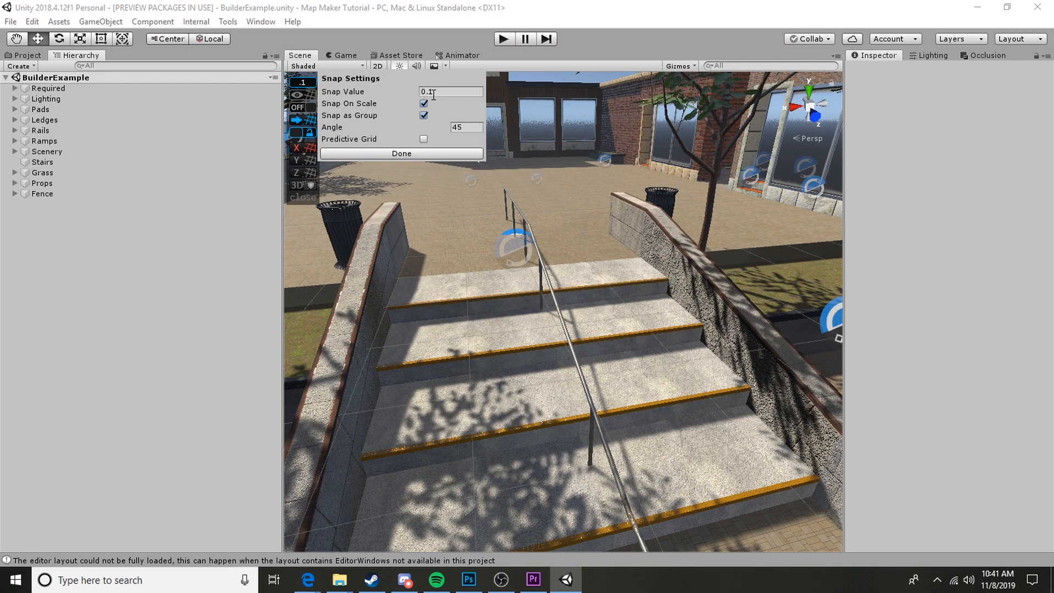
left_click(400, 154)
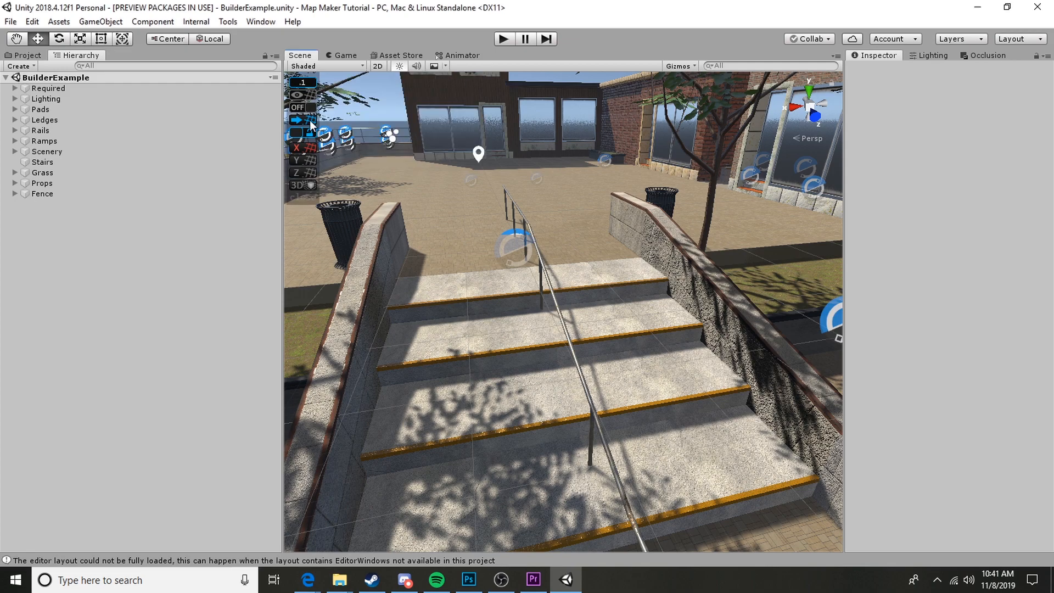
left_click(297, 108)
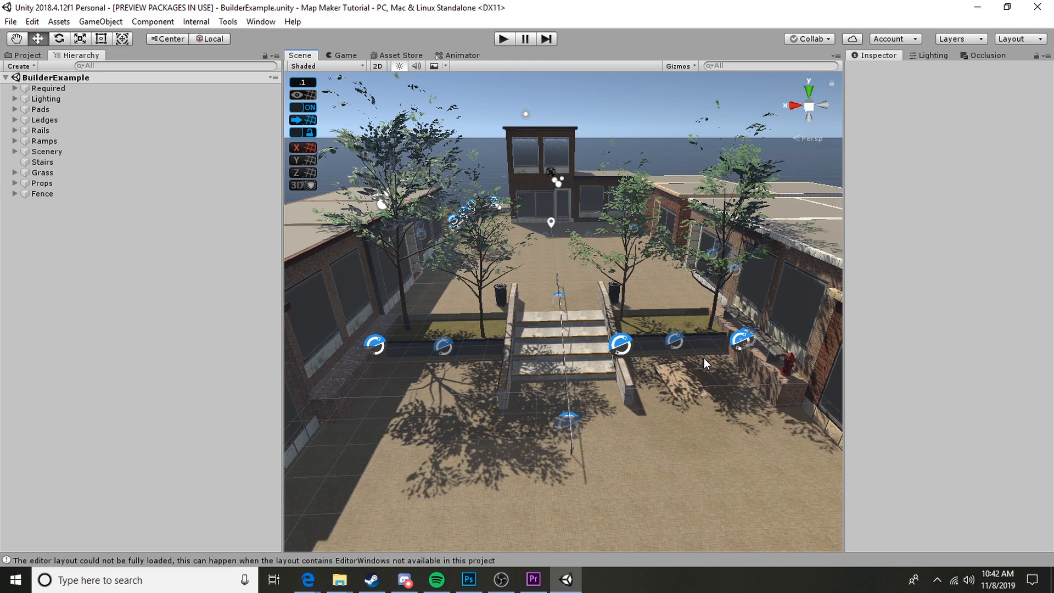
mouse_move(705, 303)
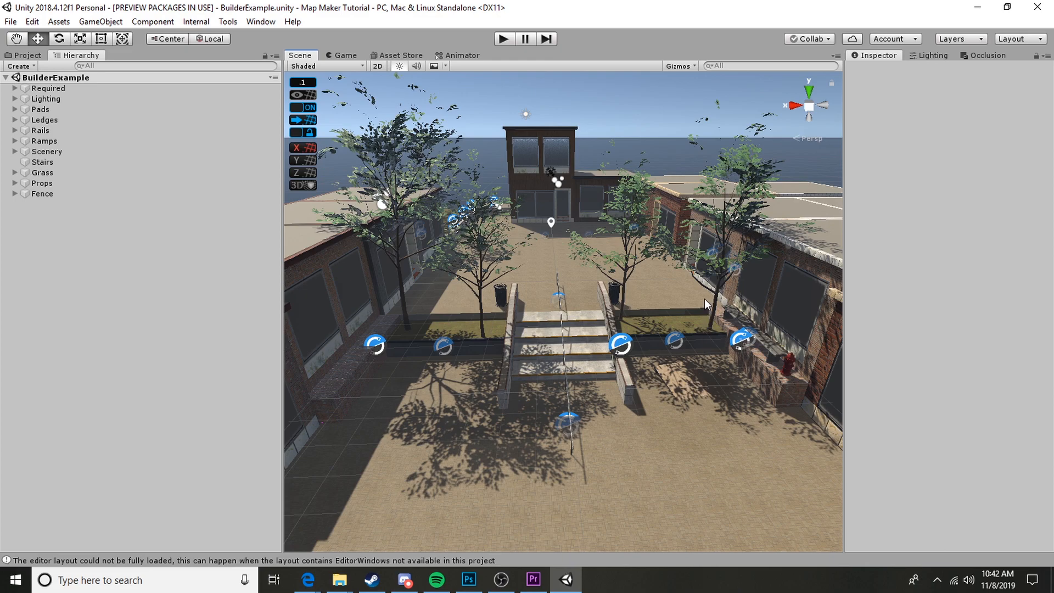
mouse_move(506, 555)
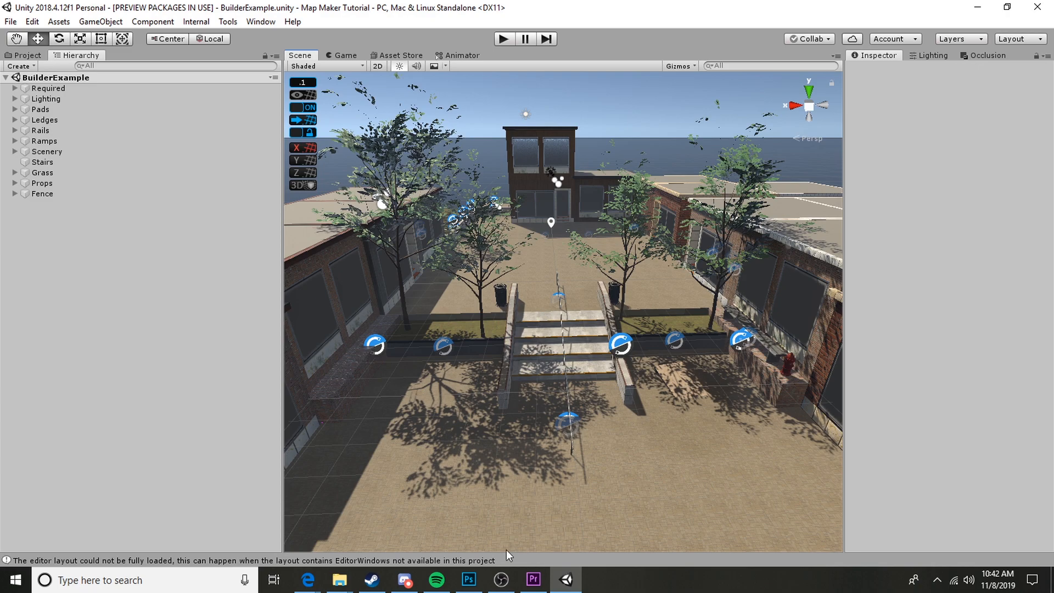